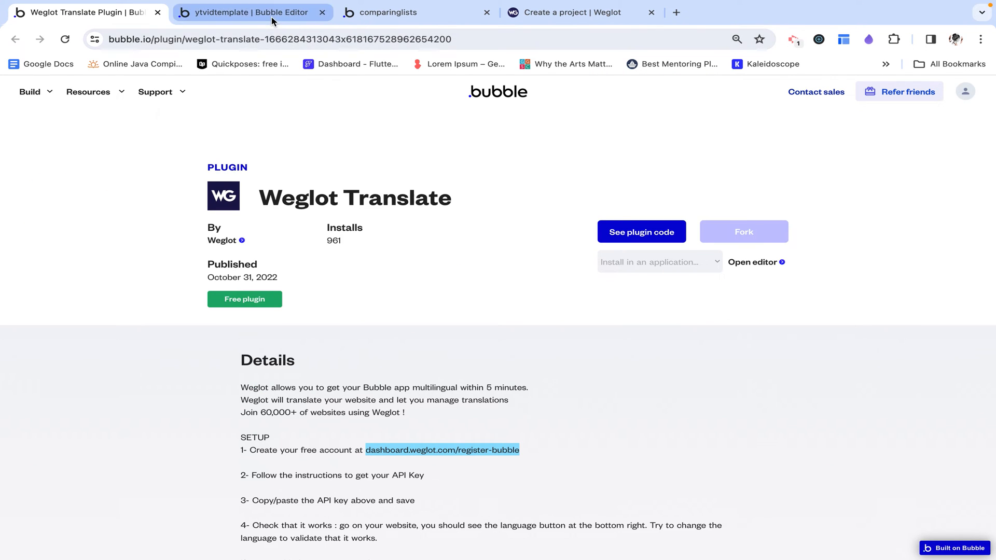
Submit 'I like flowers.' through the preview's input, then go back to the editor.
left_click(251, 12)
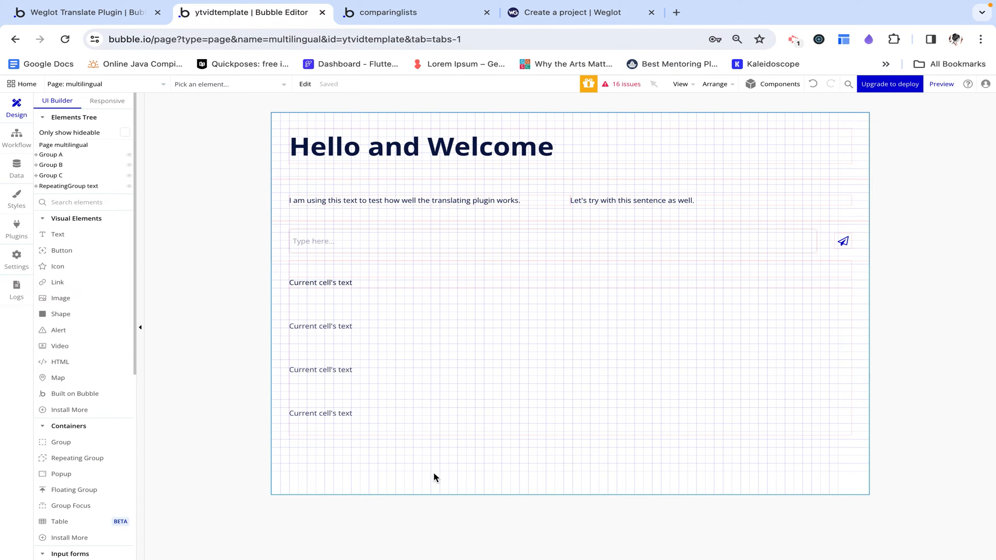
left_click(421, 146)
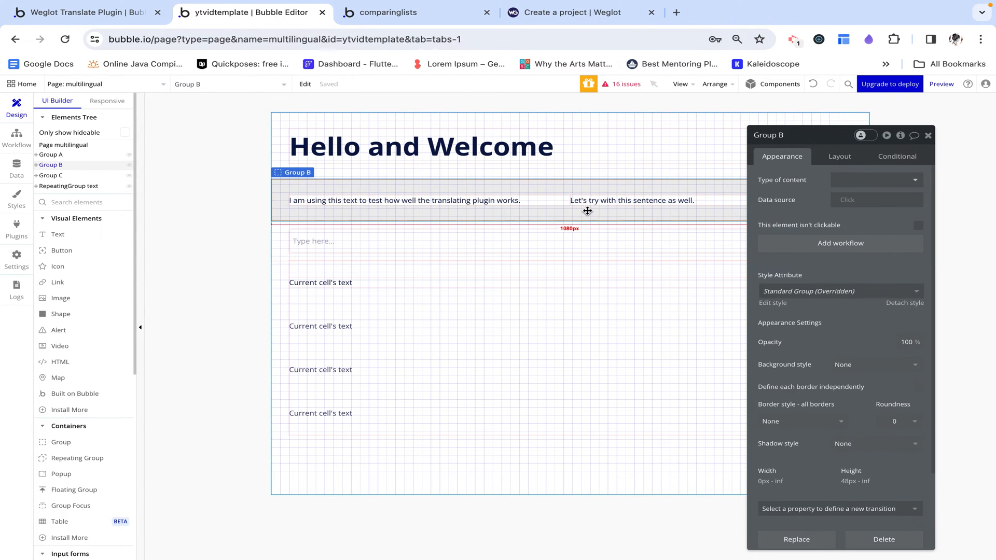
left_click(313, 240)
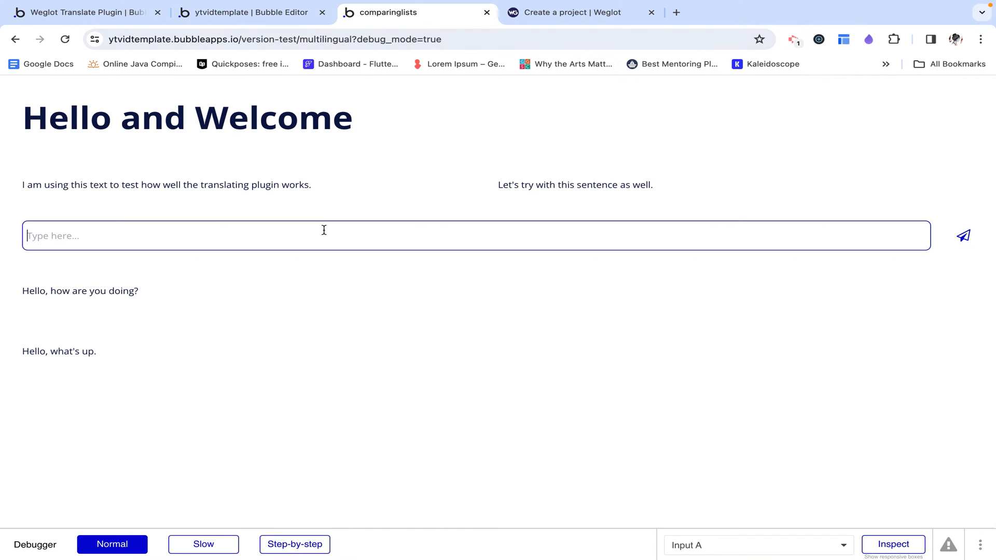
type("I like flowers.")
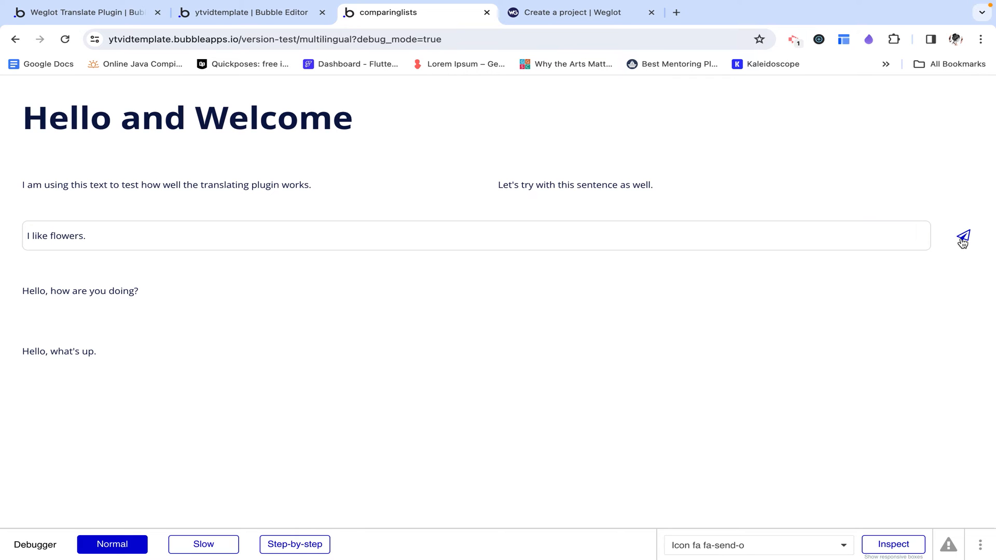
left_click(962, 237)
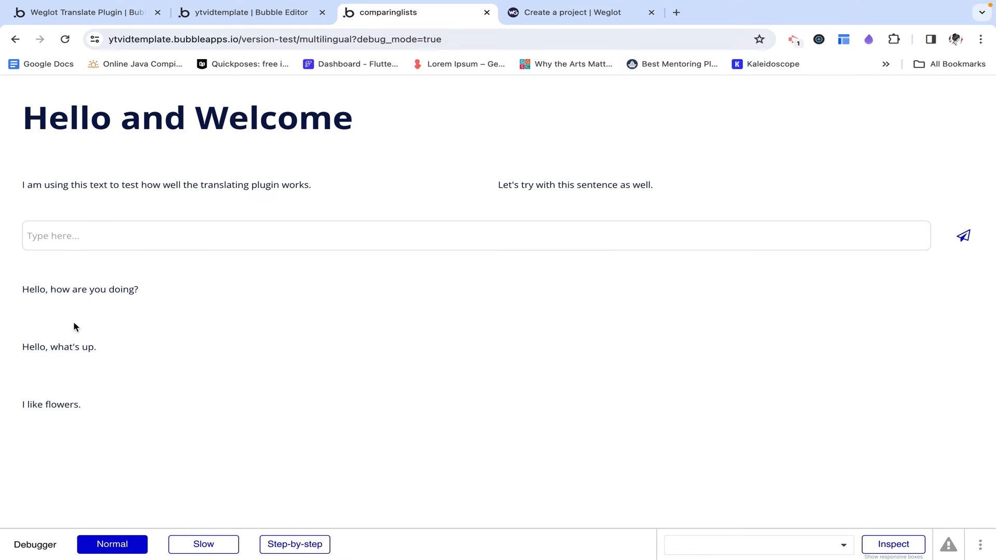
left_click(756, 544)
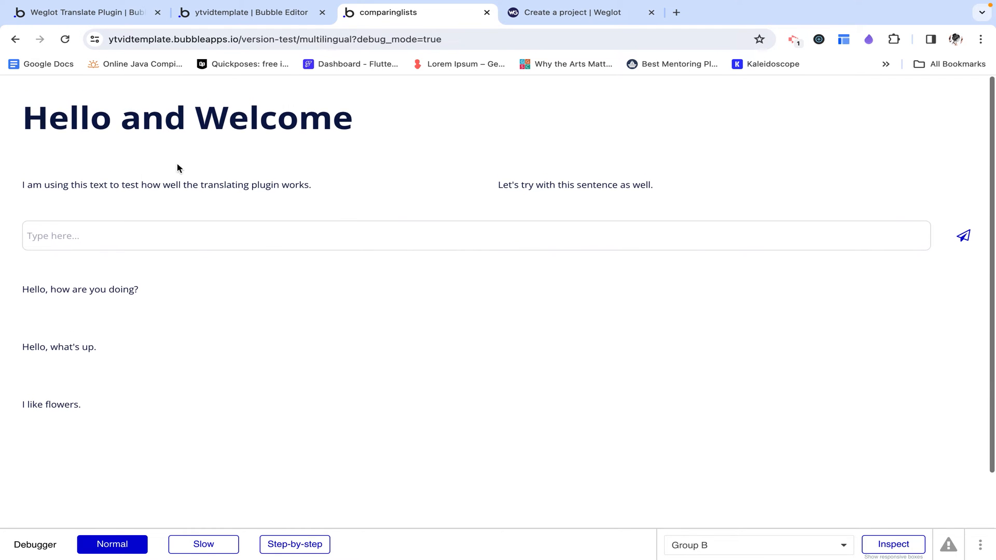
left_click(250, 12)
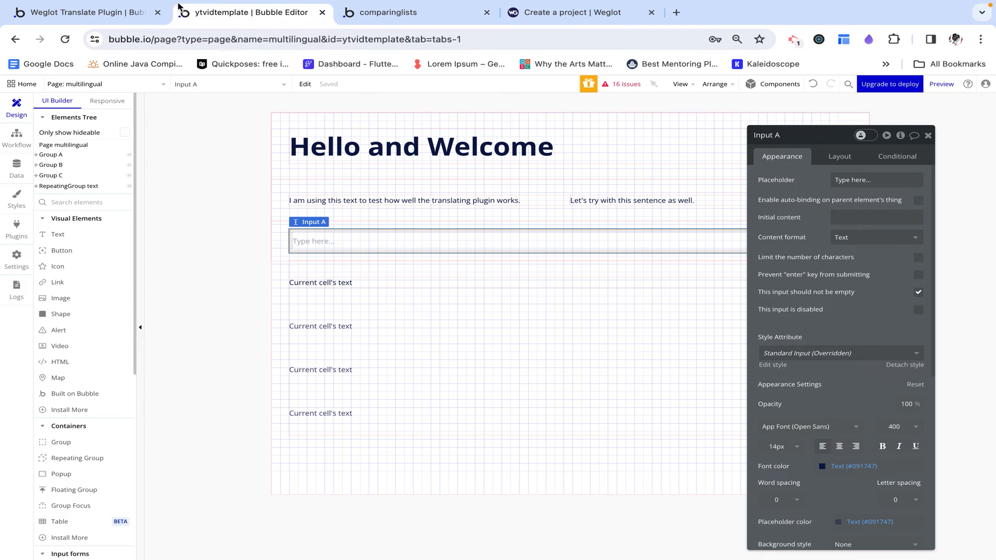
Scroll through the Weglot Translate plugin listing and its setup details.
left_click(77, 12)
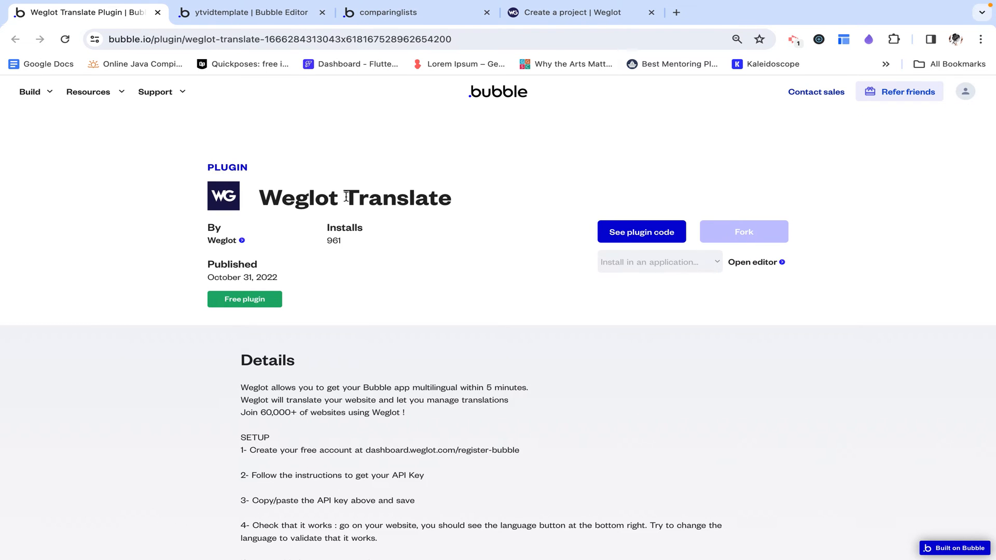
scroll("down", 3)
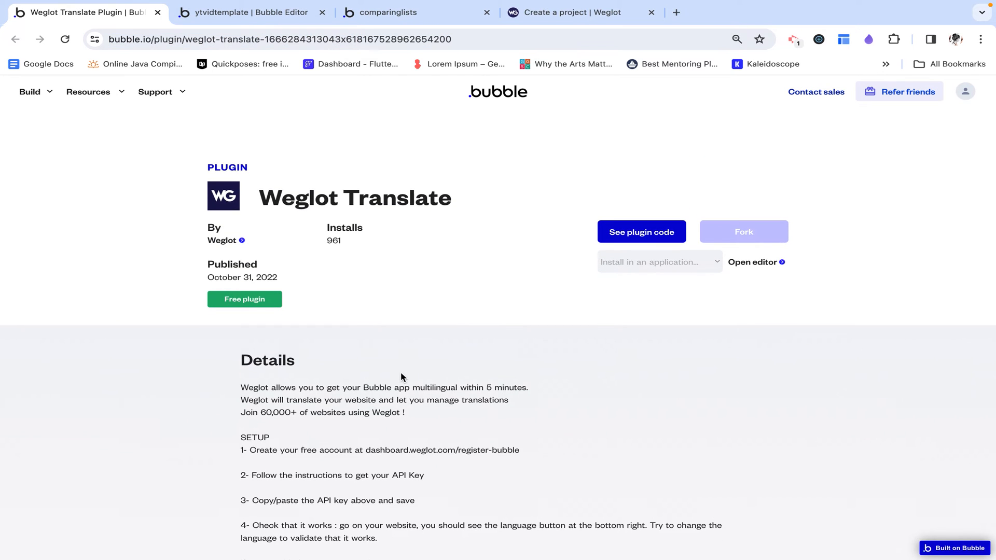
scroll("down", 3)
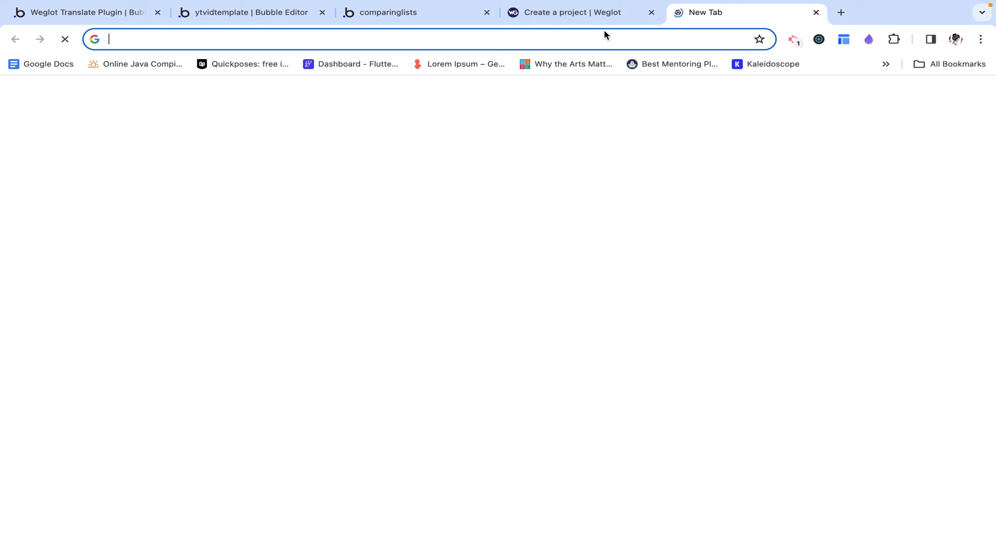
Name the Weglot project 0to1Bubble, set Bubble as technology, and submit.
left_click(577, 12)
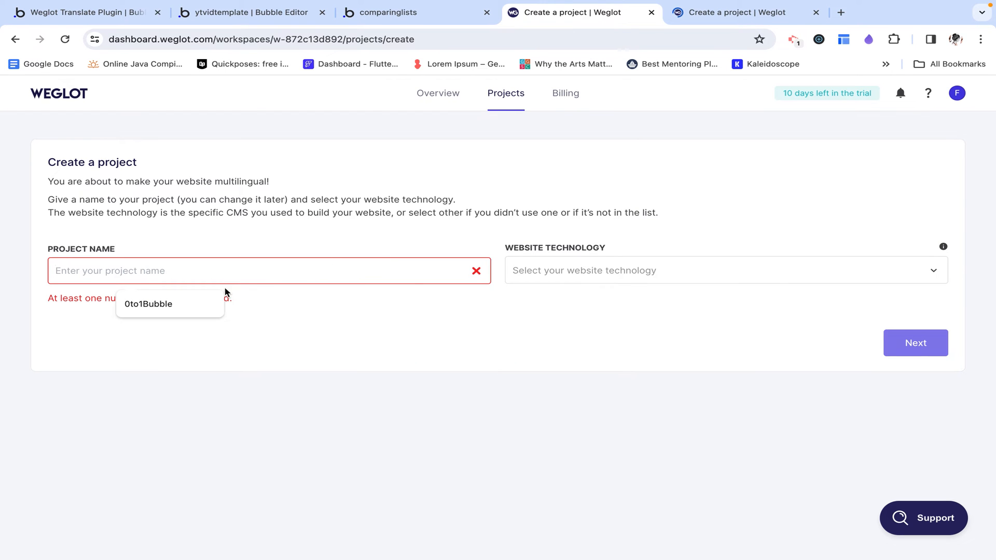
left_click(148, 304)
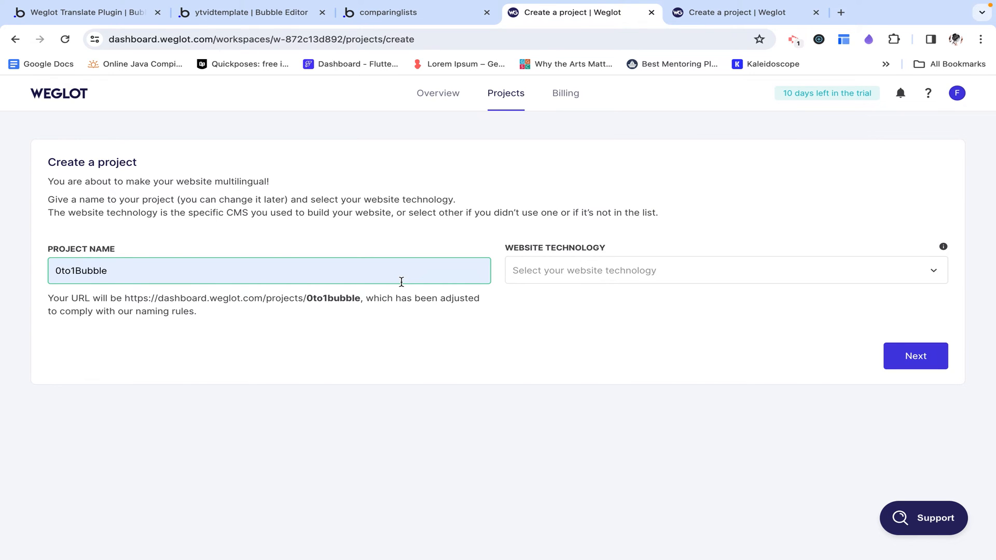
mouse_move(541, 272)
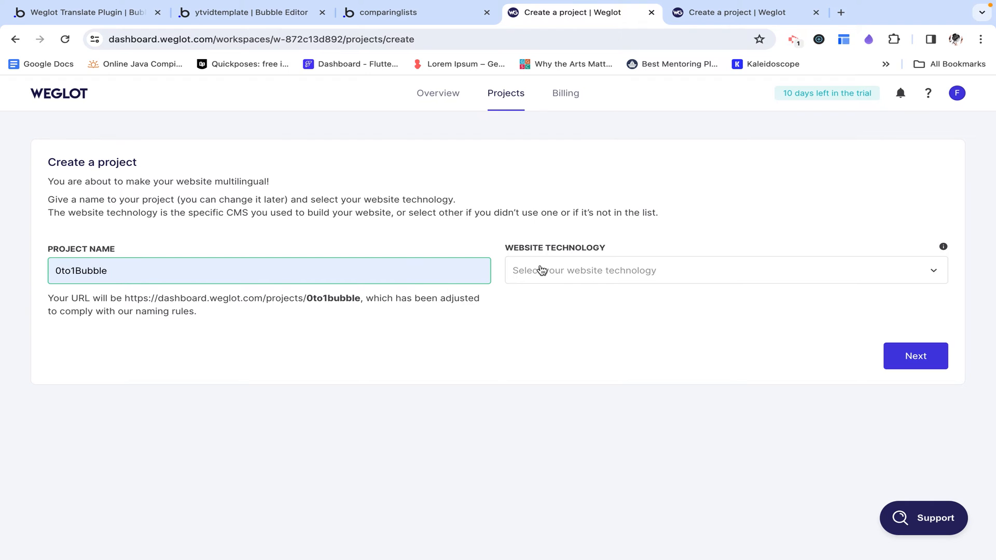
type("bu")
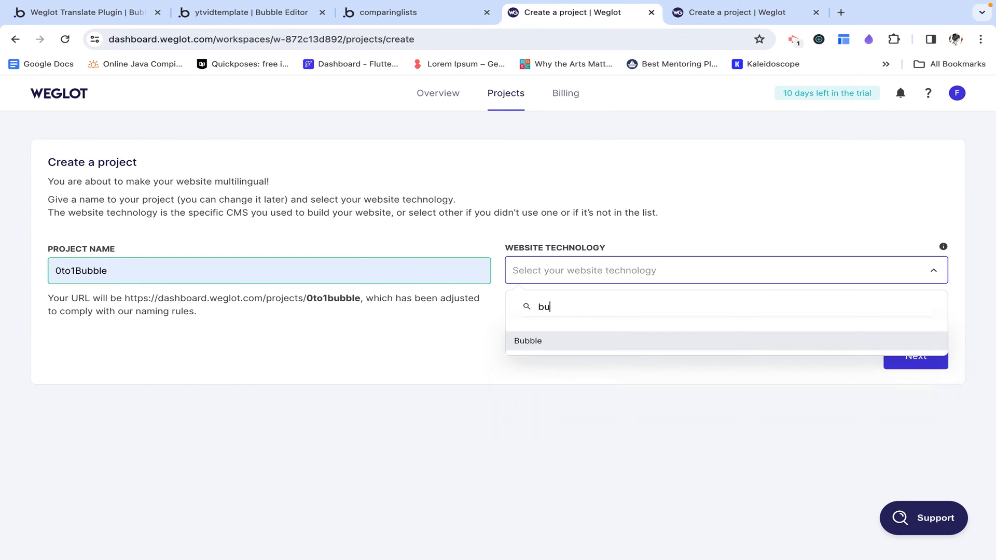
left_click(528, 342)
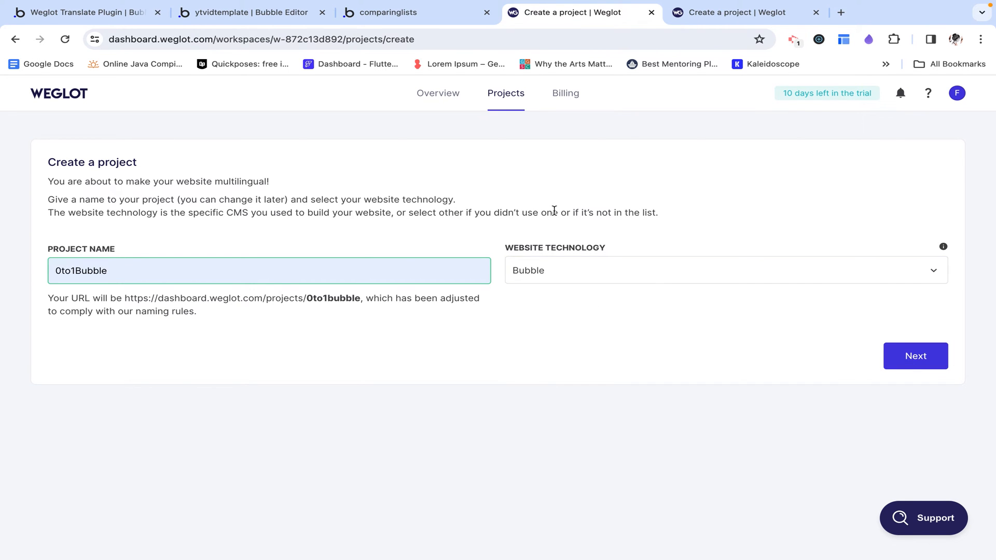
left_click(915, 356)
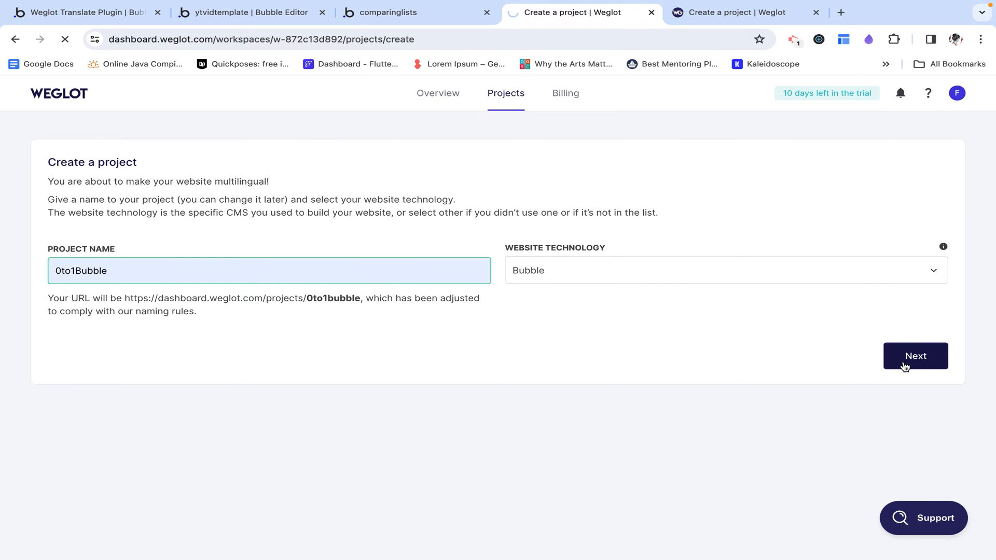
left_click(916, 355)
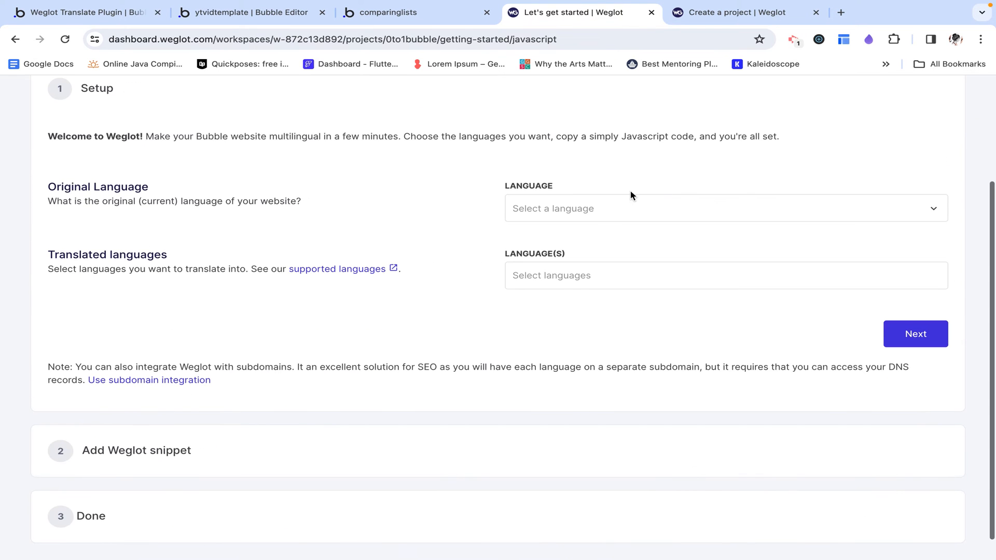
Set the project to translate from English into Spanish.
type("engoi")
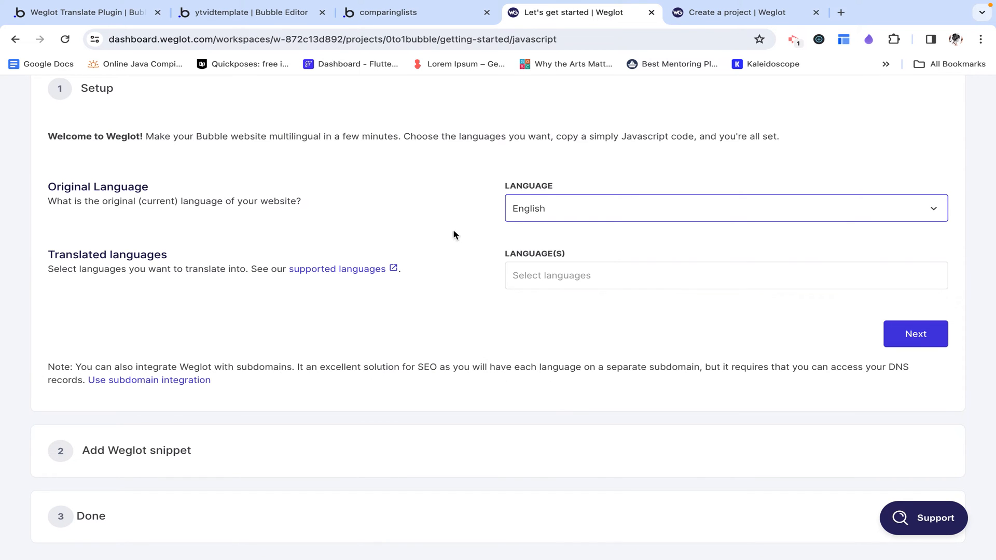
type("spa")
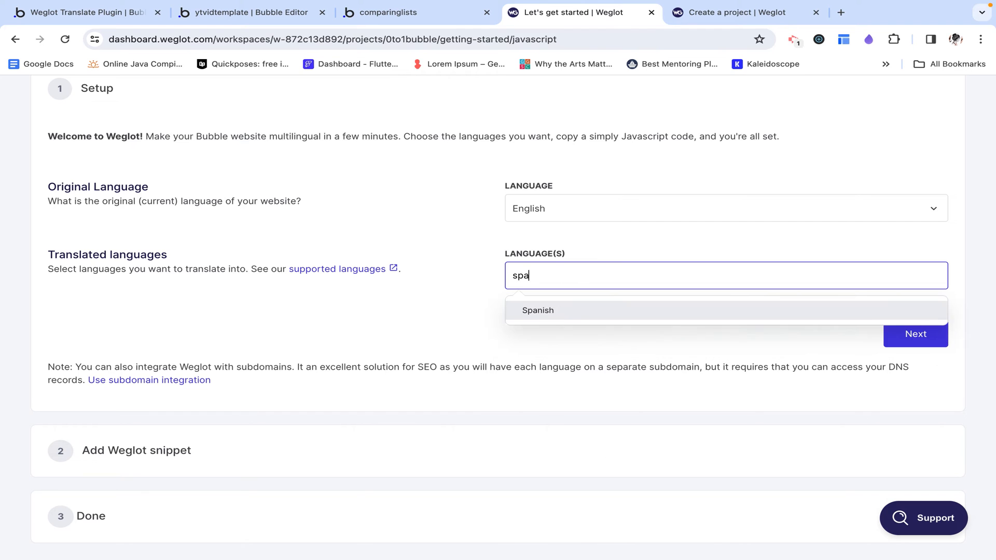
left_click(538, 311)
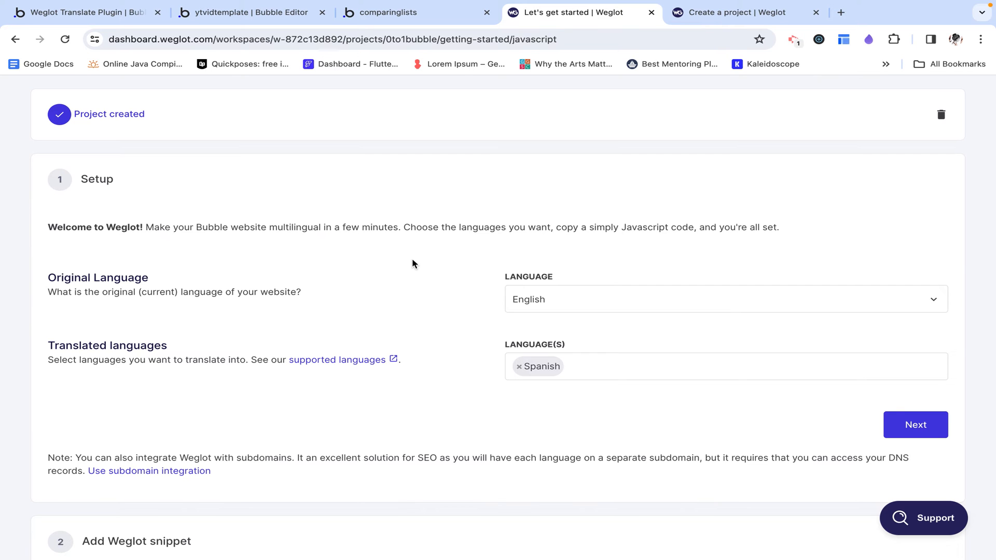
scroll("down", 3)
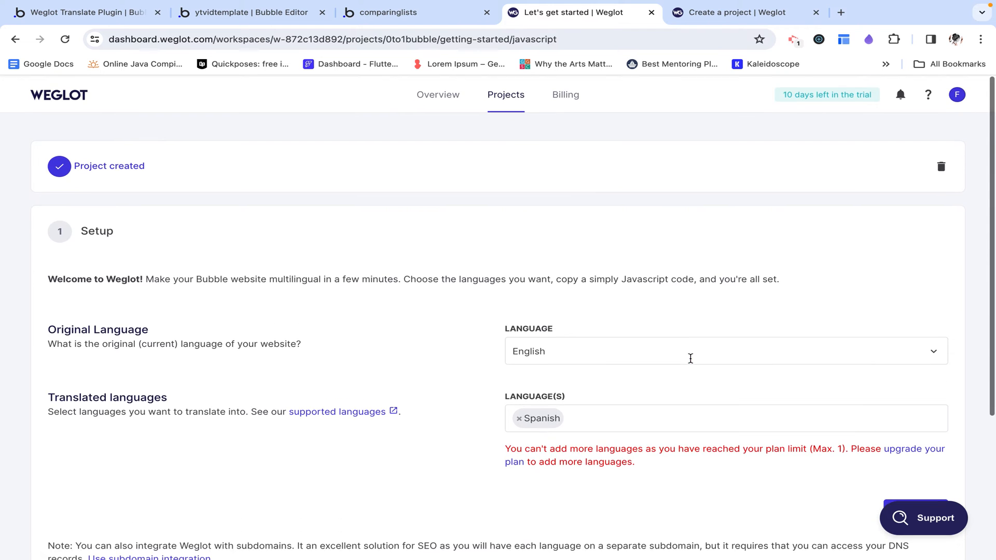
scroll("down", 3)
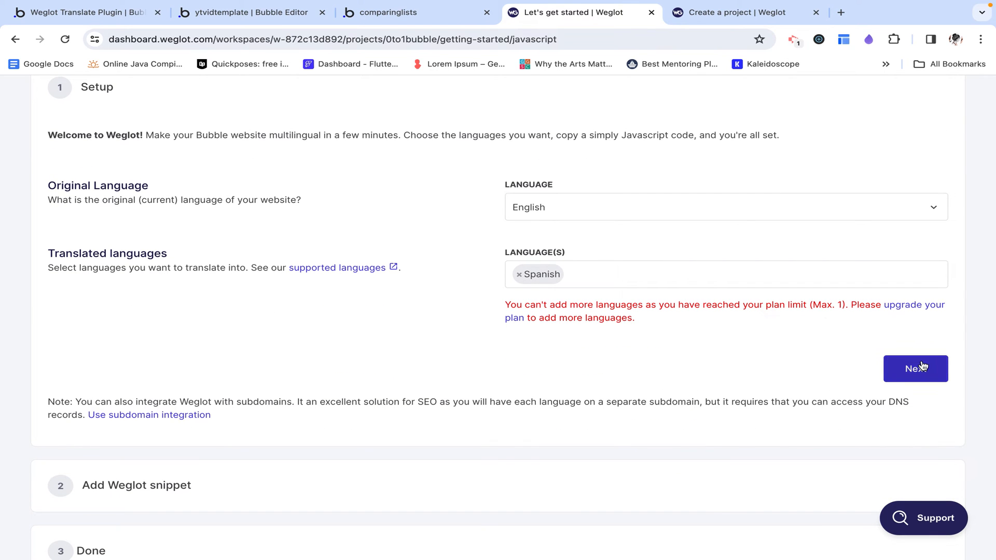
Continue to the snippet step, copy the API key, and return to Bubble.
left_click(915, 368)
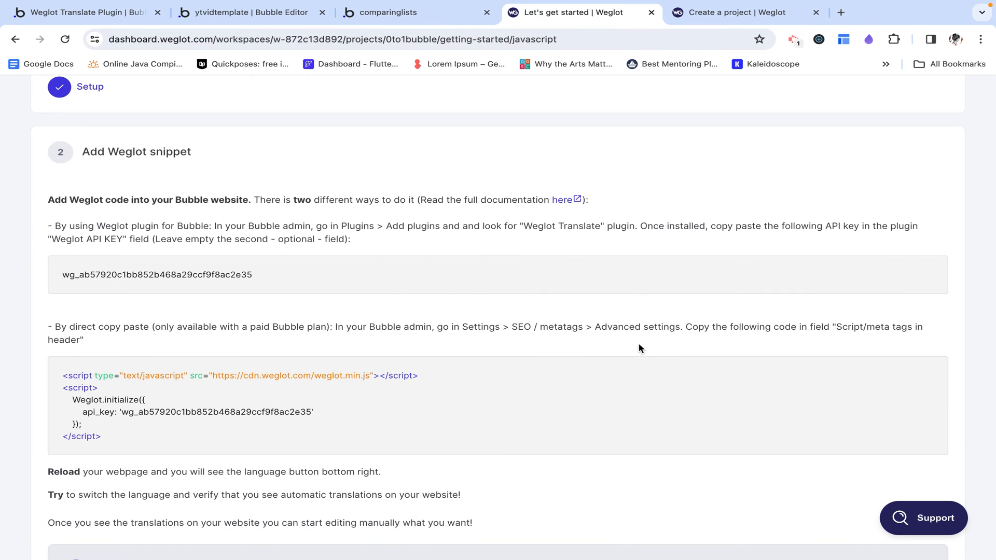
scroll("down", 3)
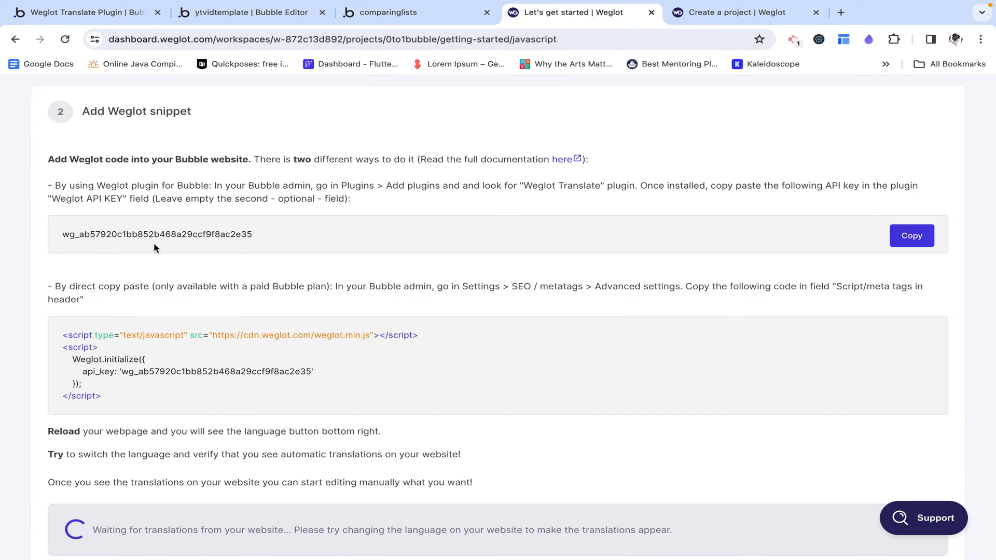
left_click(911, 235)
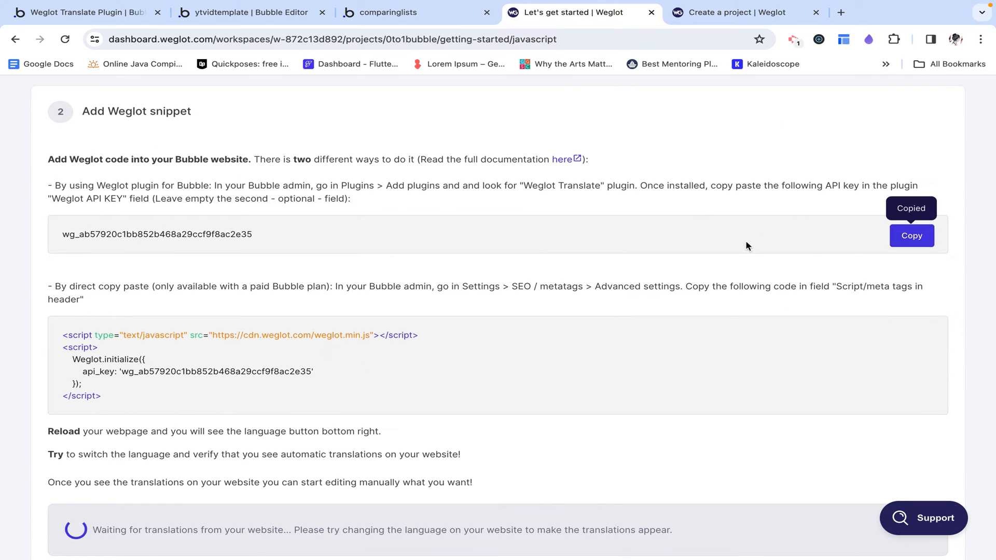
left_click(248, 12)
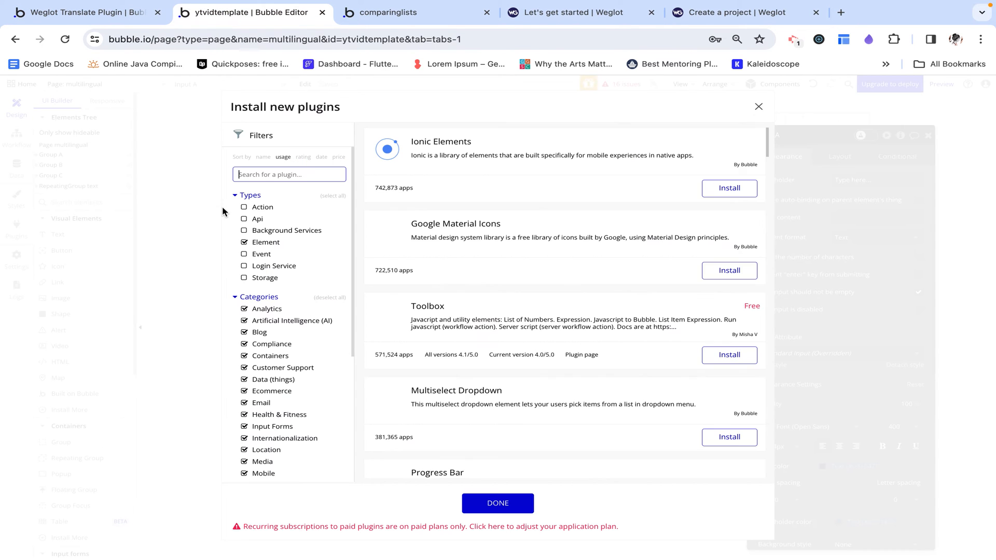
left_click(244, 220)
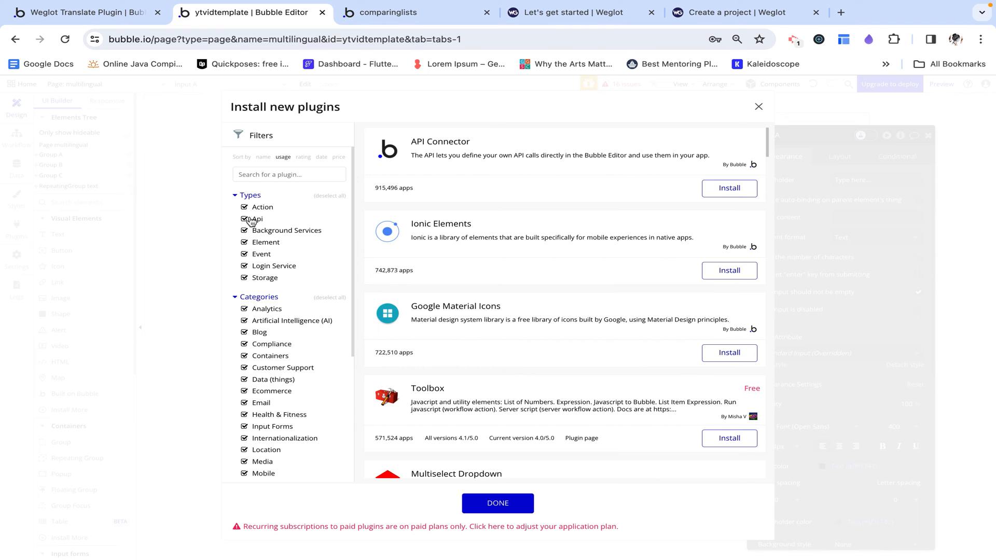
type("weglot")
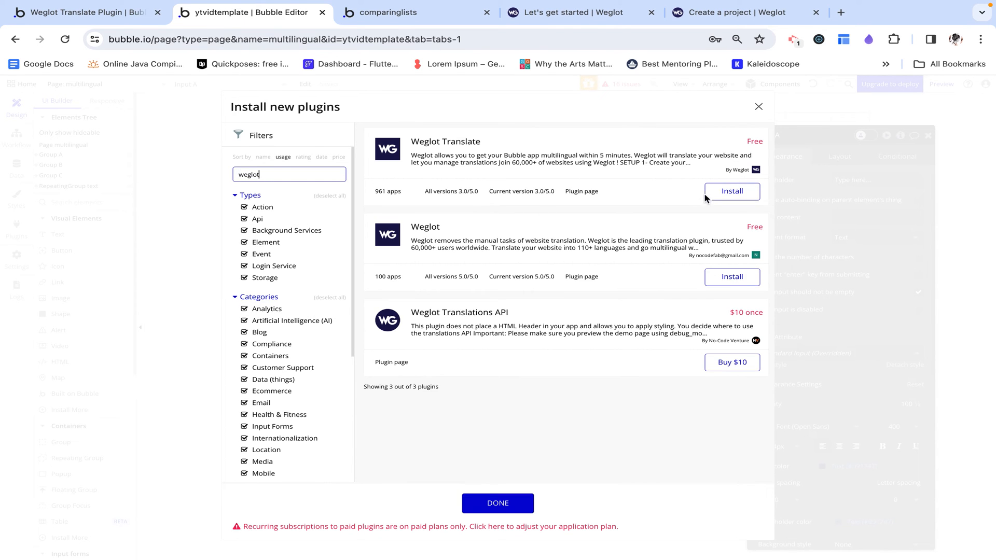
left_click(732, 191)
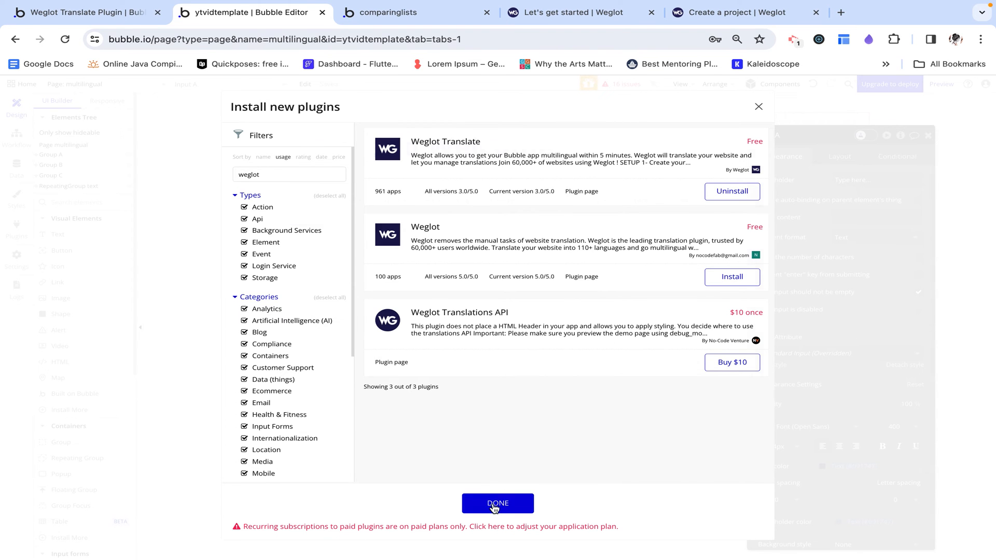
left_click(498, 504)
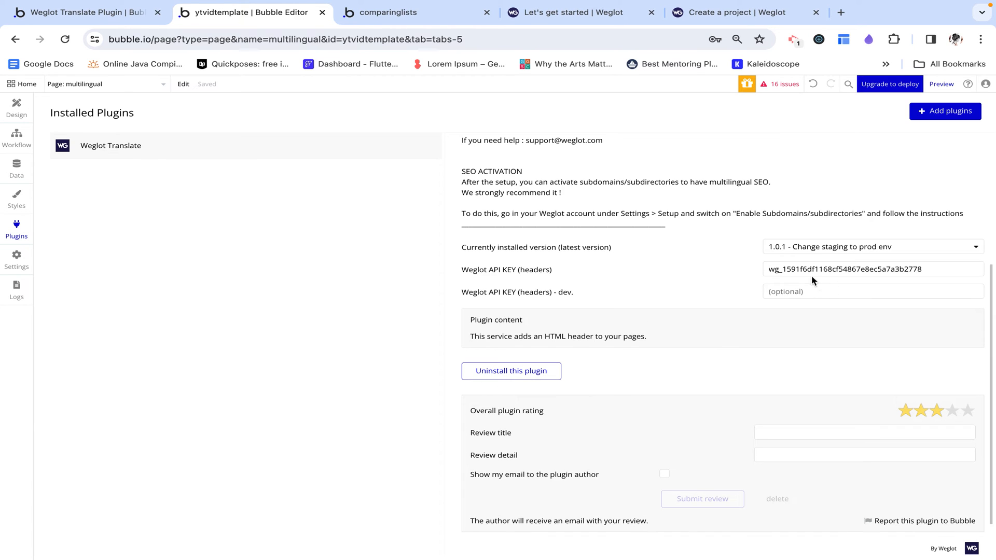
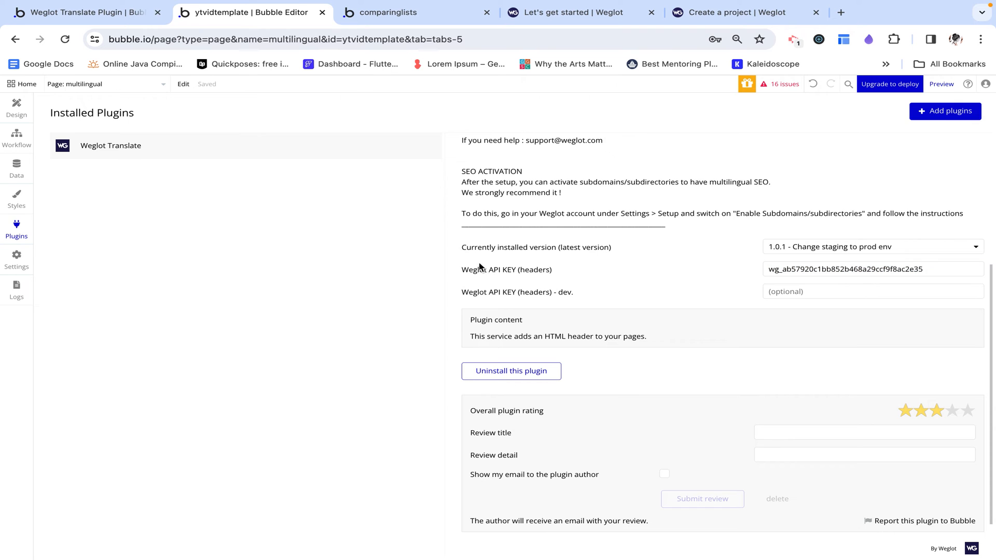
mouse_move(530, 269)
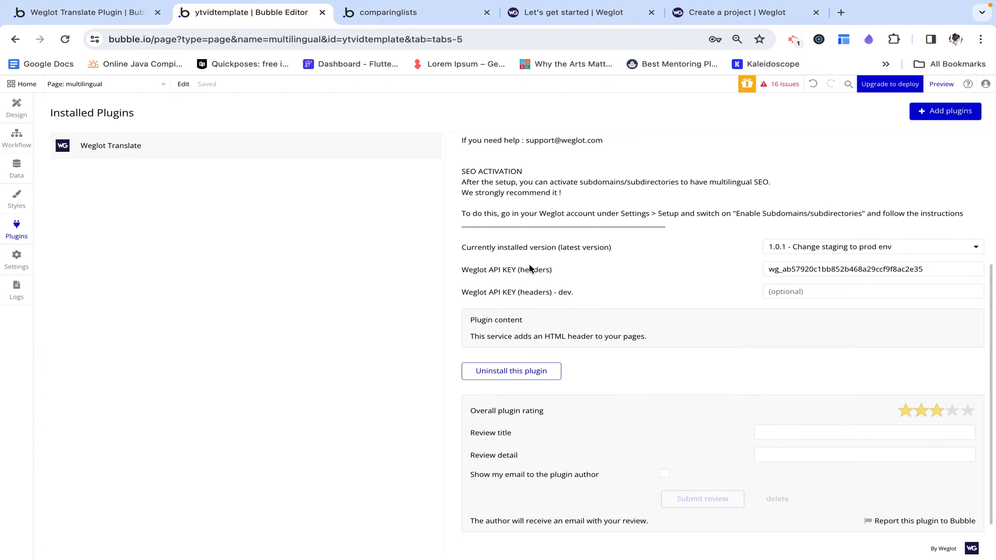
left_click(414, 12)
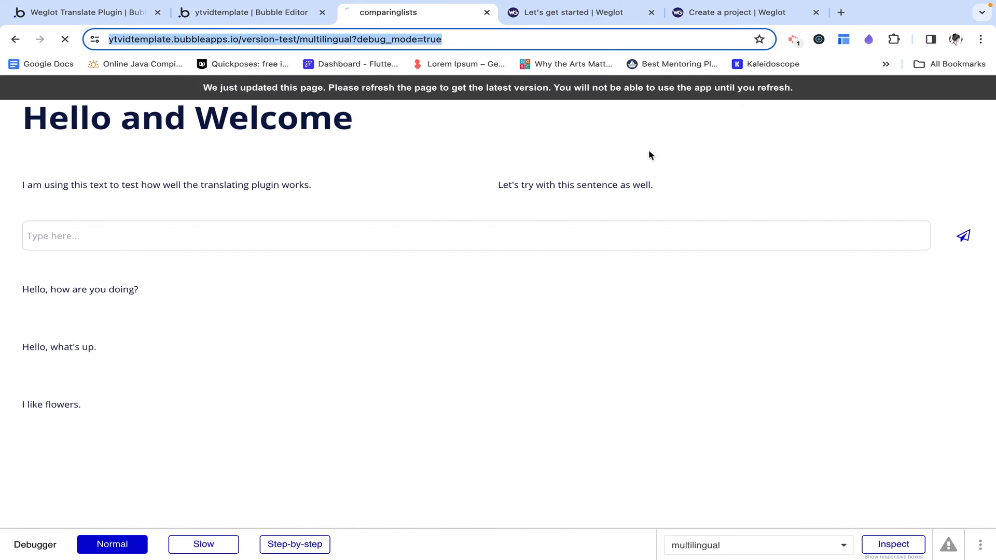
Reload the test page and try the new language switcher at bottom right.
left_click(65, 39)
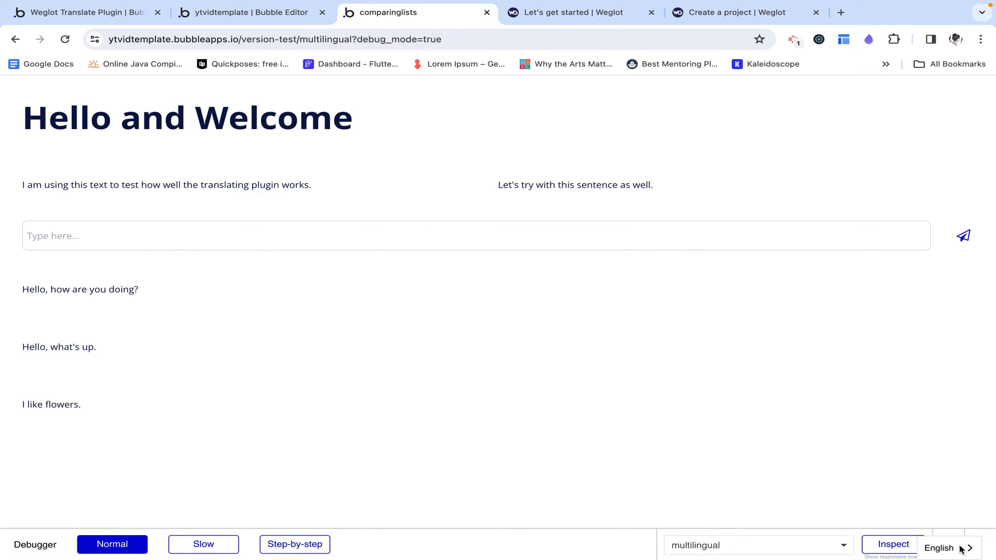
left_click(940, 548)
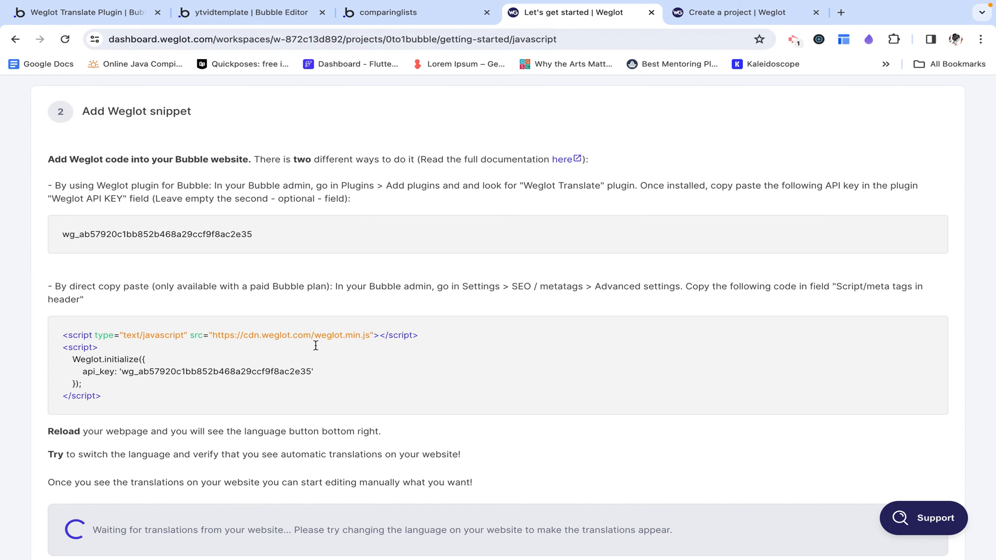
Choose Banking & finance industry and Blog website type, then go to translations.
scroll("down", 3)
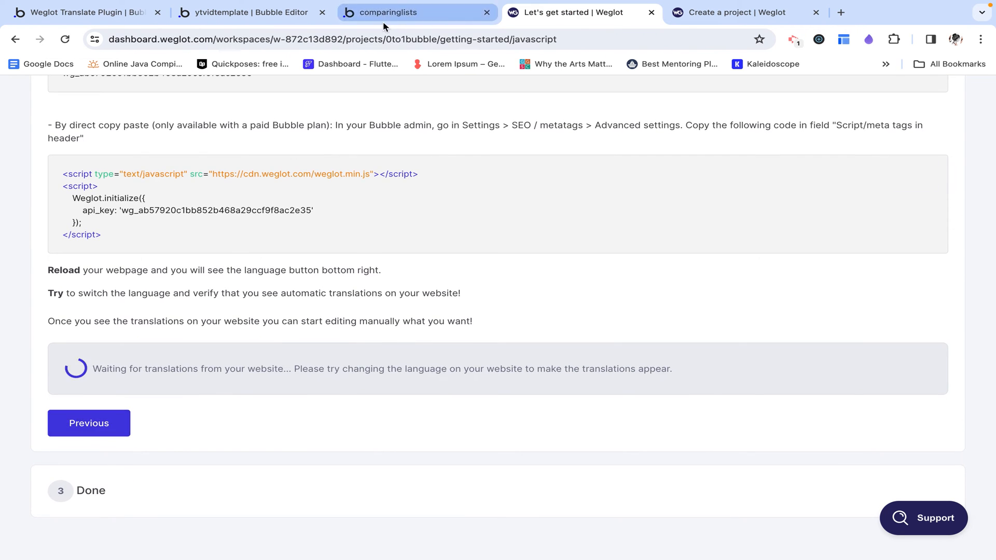
left_click(417, 12)
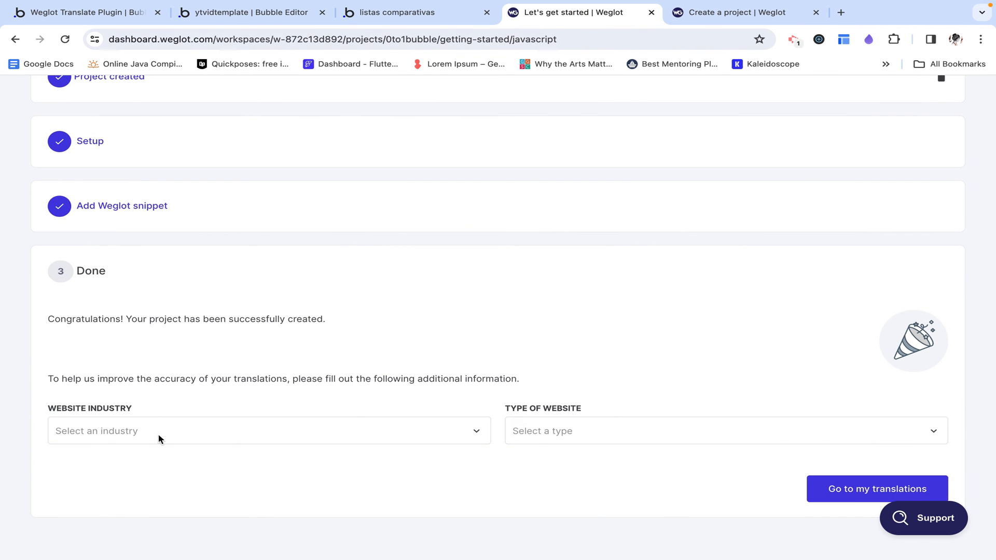
left_click(269, 431)
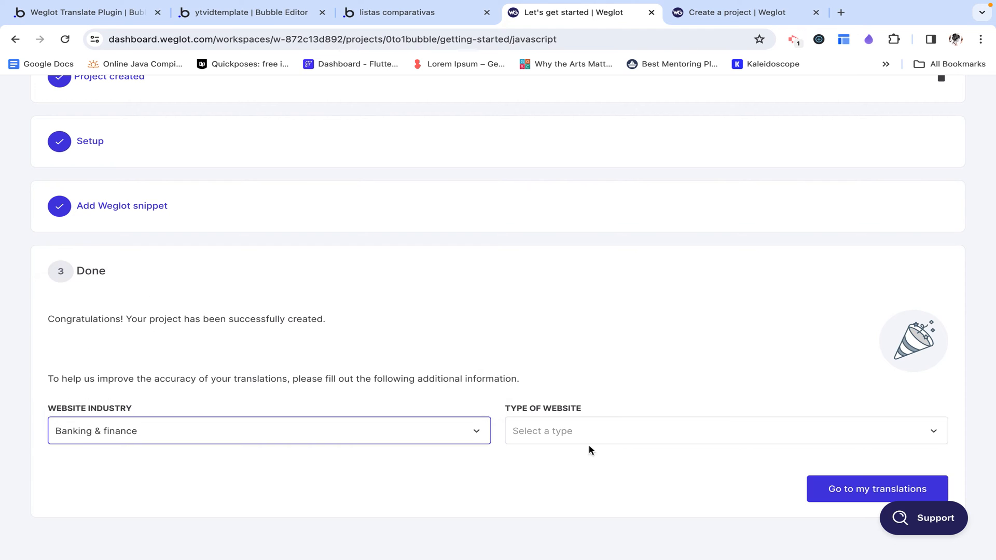
left_click(726, 431)
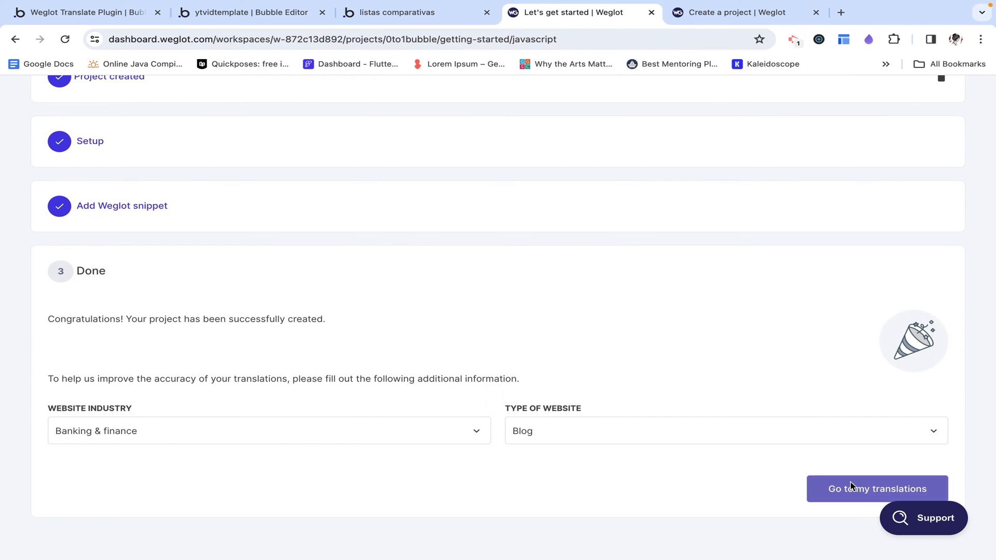
left_click(877, 489)
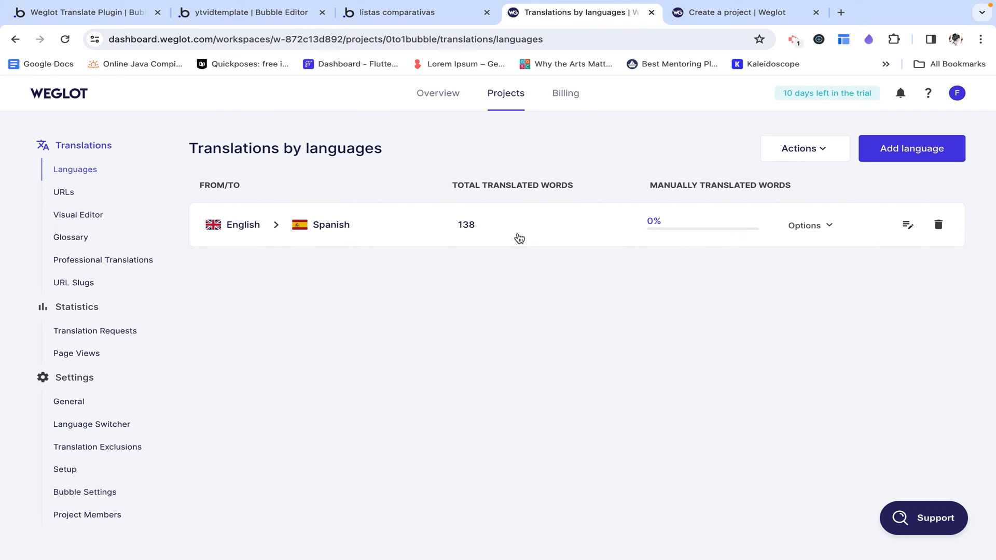
Open the English-to-Spanish translation list and scroll down to the Slow entry.
left_click(320, 224)
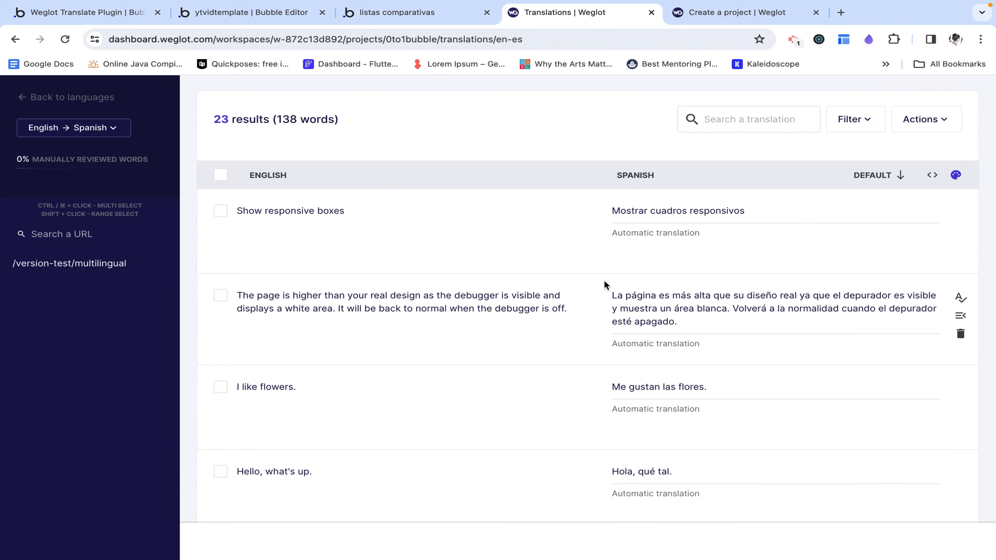
scroll("down", 3)
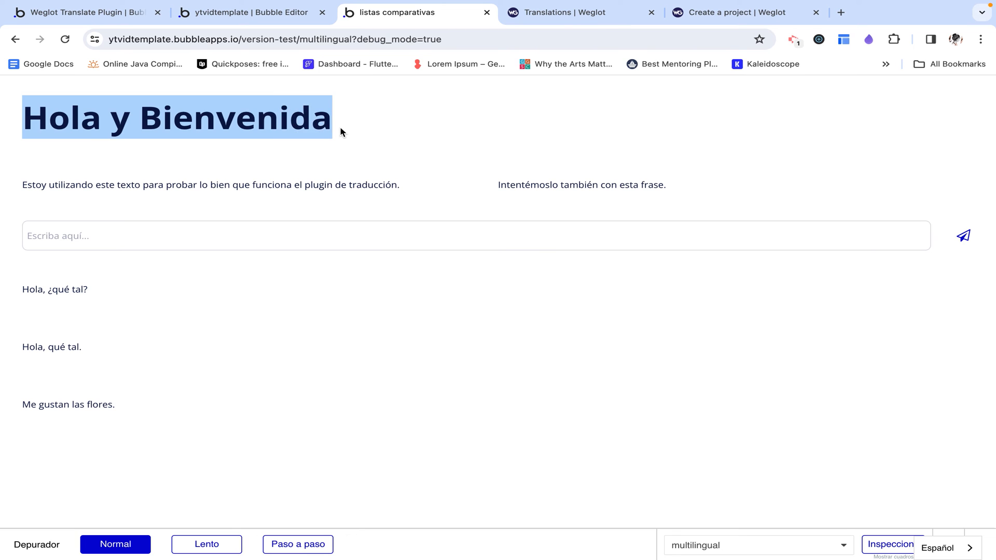
left_click(564, 12)
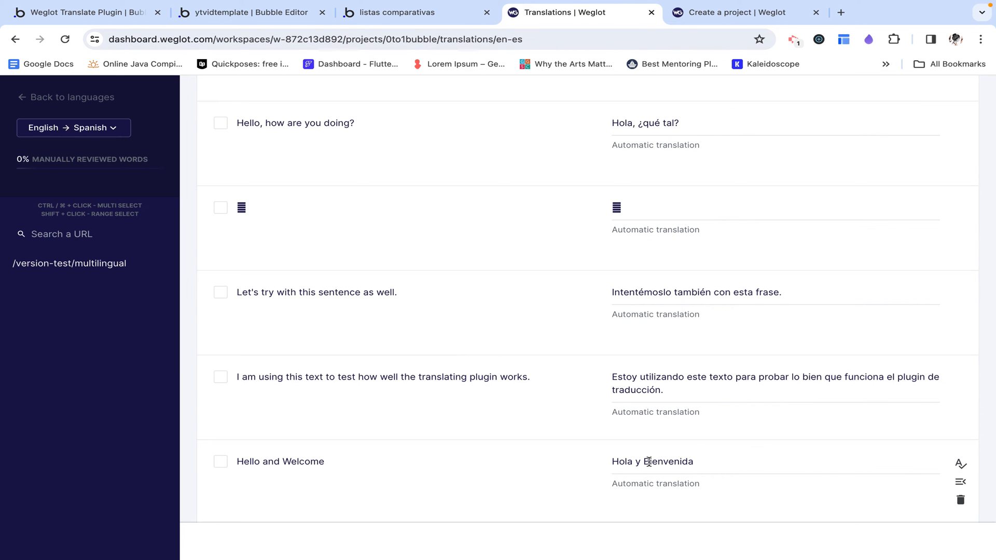
scroll("down", 3)
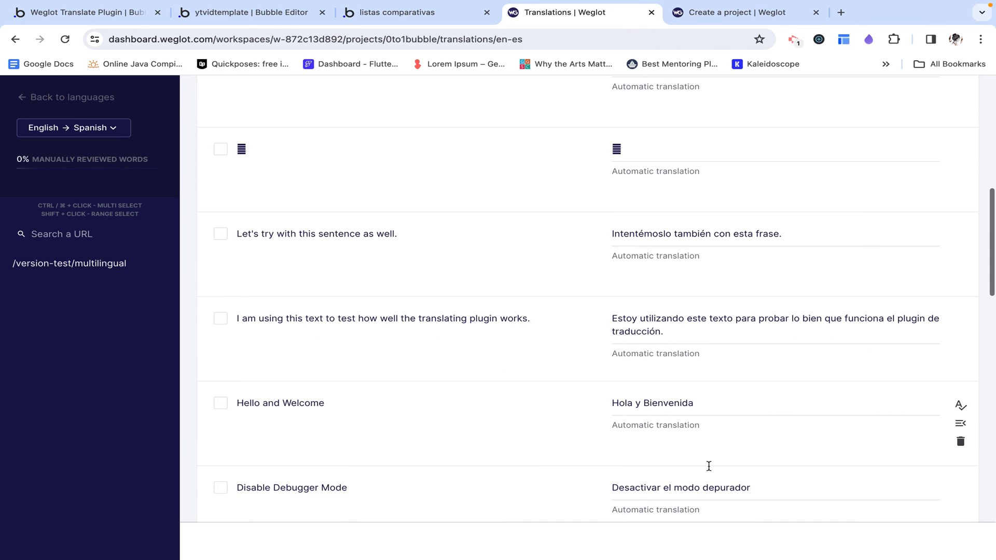
scroll("down", 3)
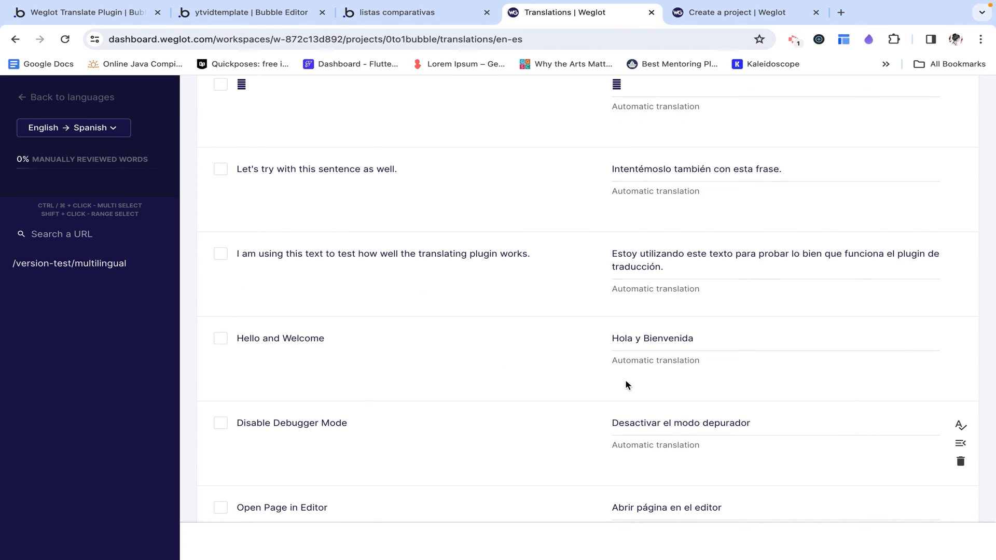
scroll("down", 3)
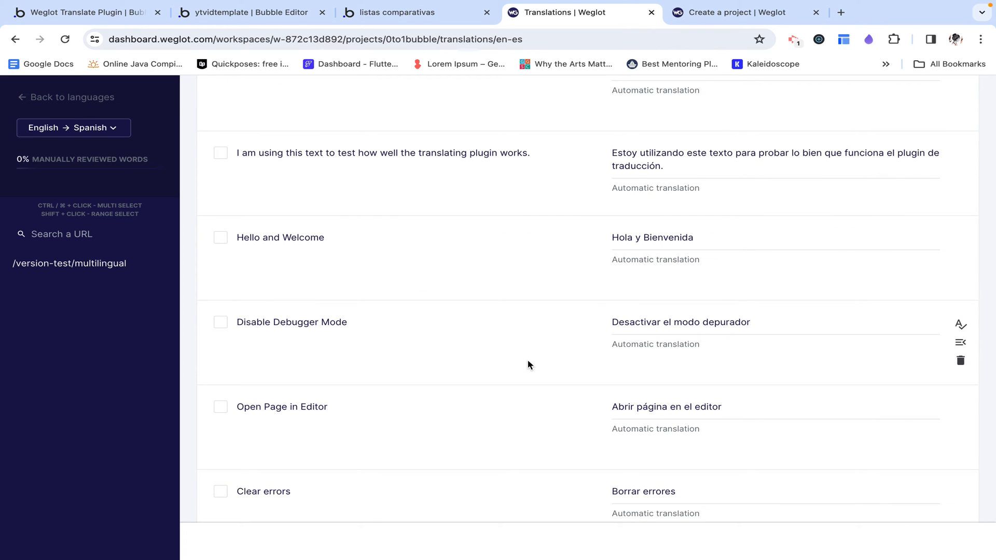
double_click(622, 237)
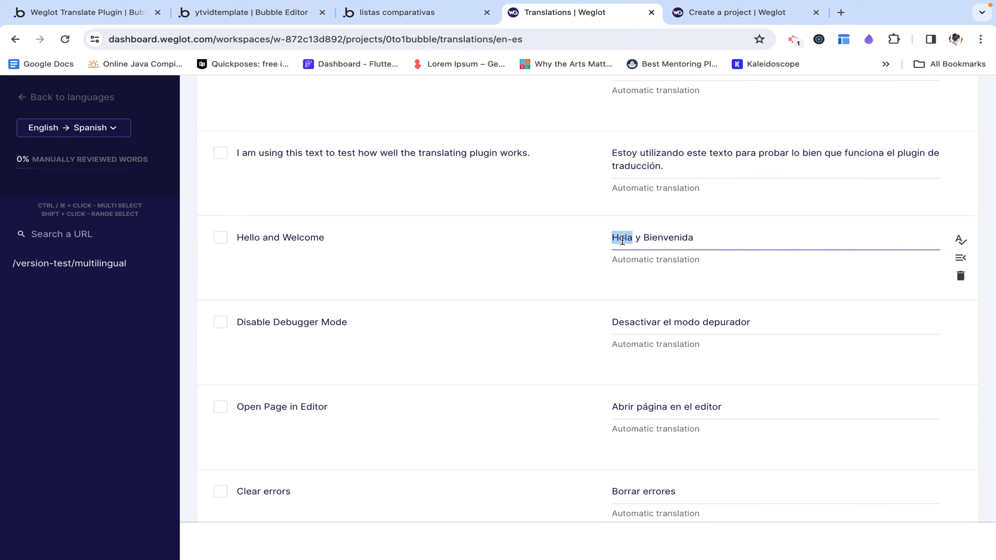
scroll("down", 3)
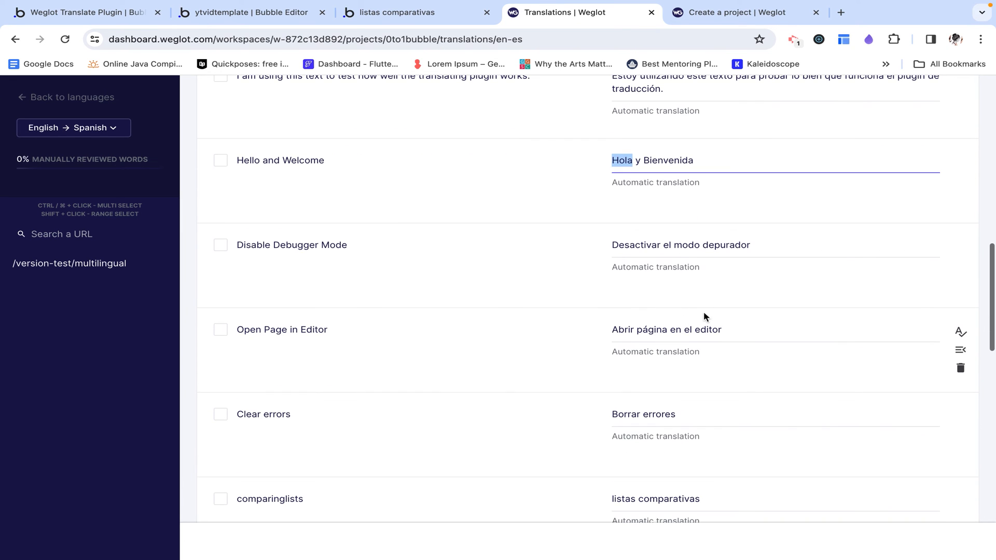
scroll("down", 3)
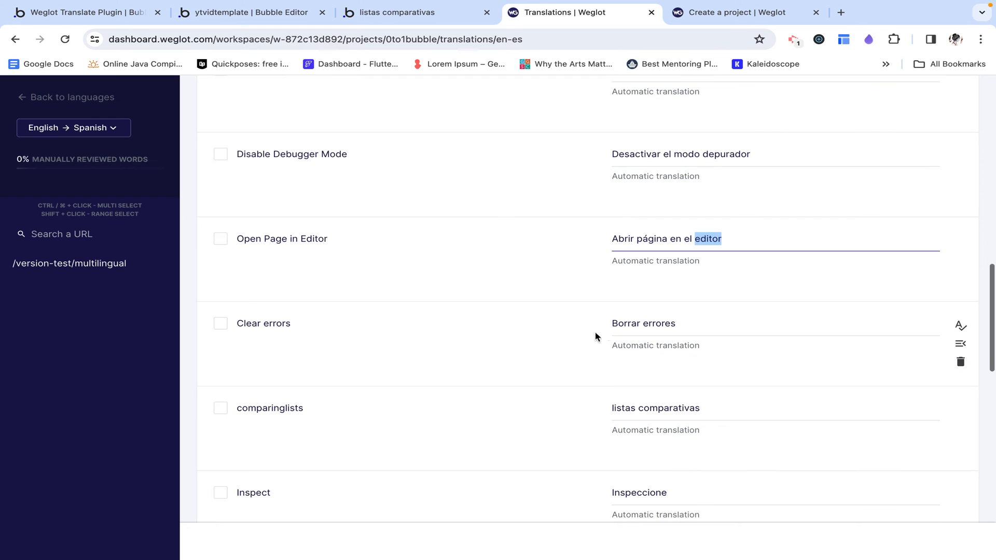
scroll("down", 3)
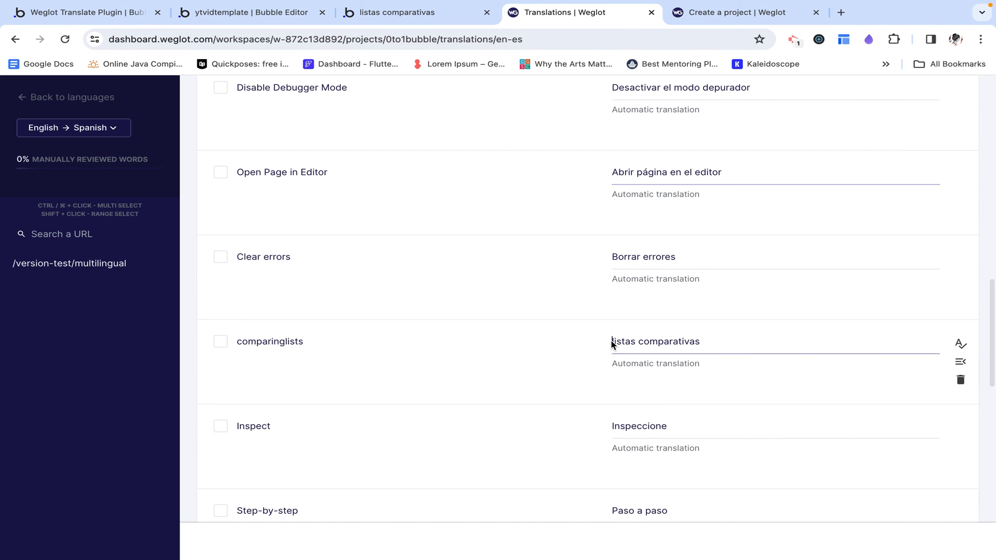
scroll("down", 3)
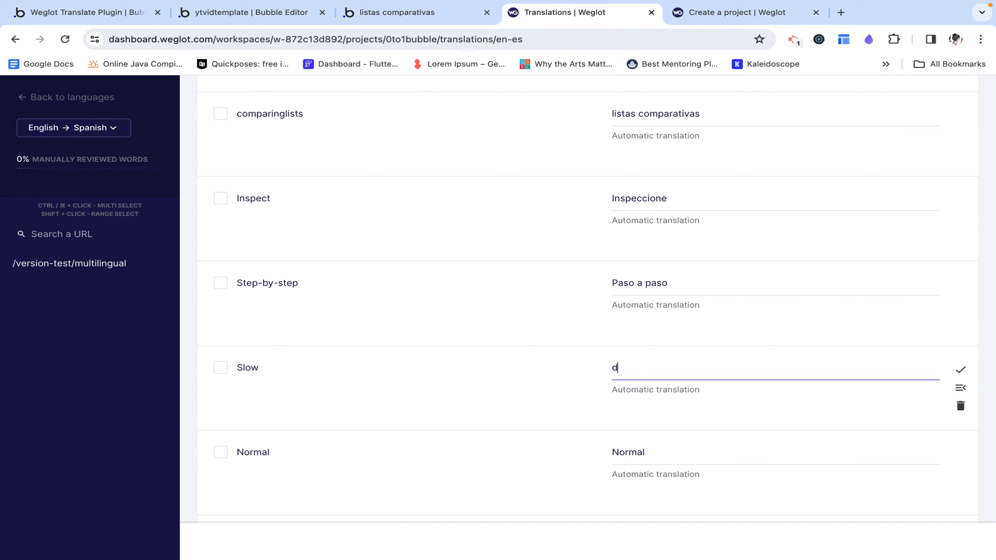
Retype the Spanish translation of Slow as 'Despacio'.
type("espacio")
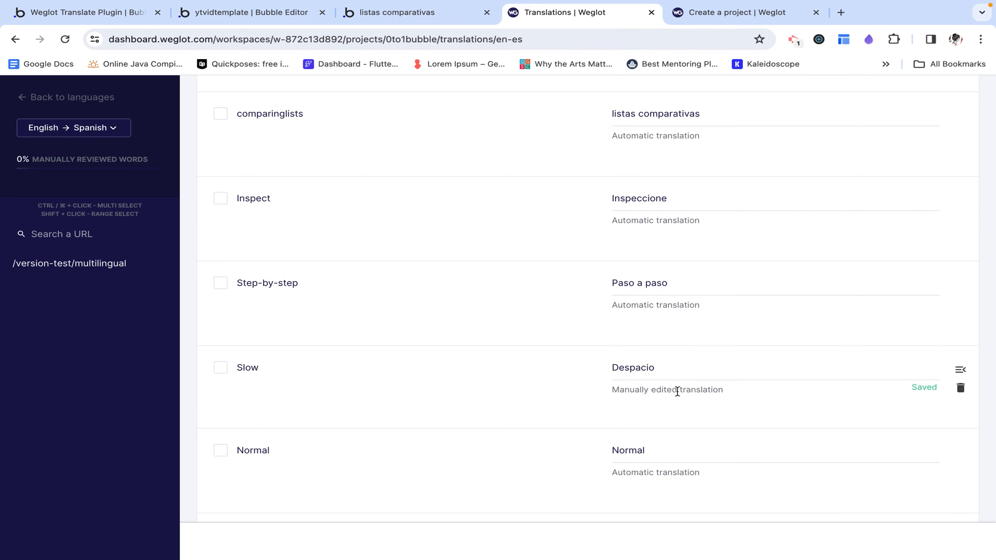
mouse_move(677, 367)
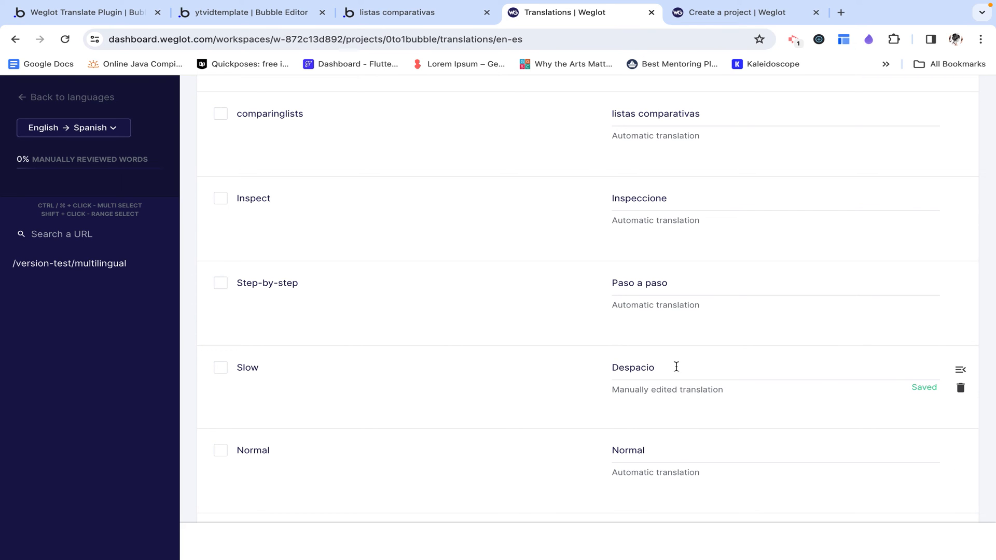
scroll("down", 3)
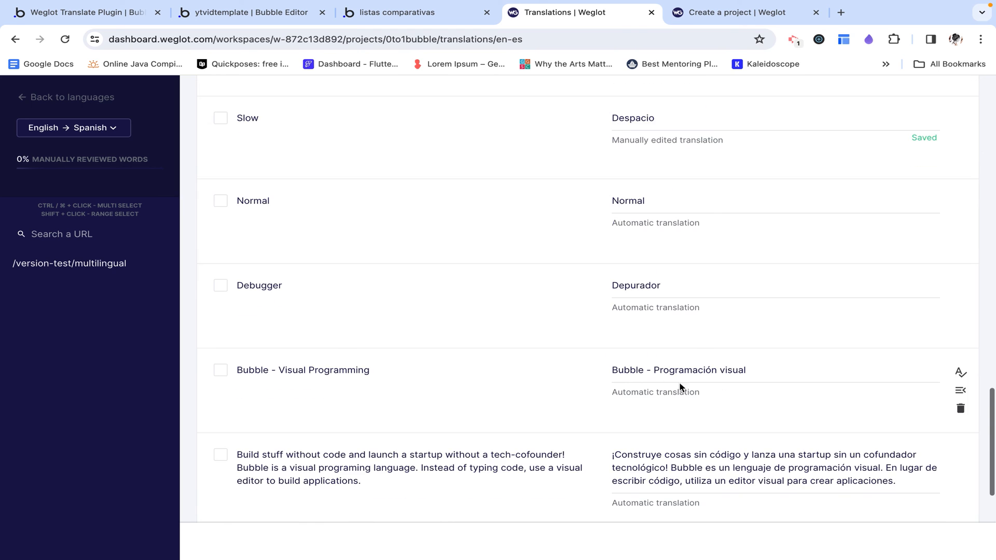
scroll("down", 3)
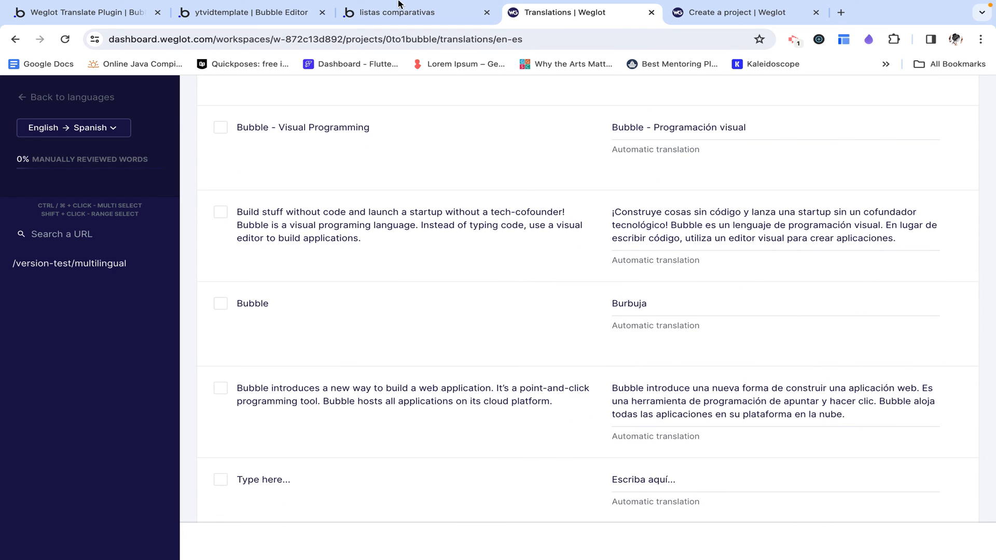
Check the translated test page and the Weglot translations list.
left_click(416, 12)
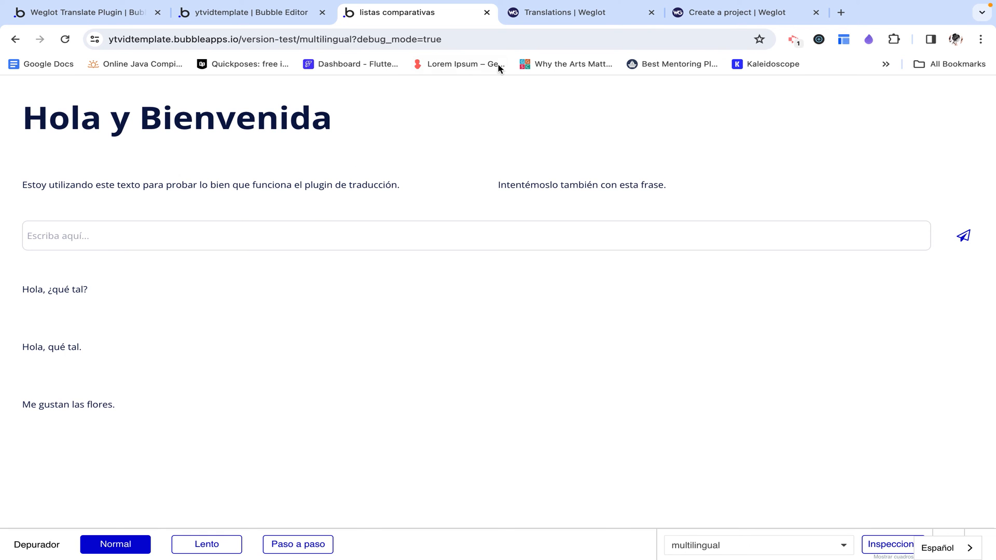
left_click(565, 12)
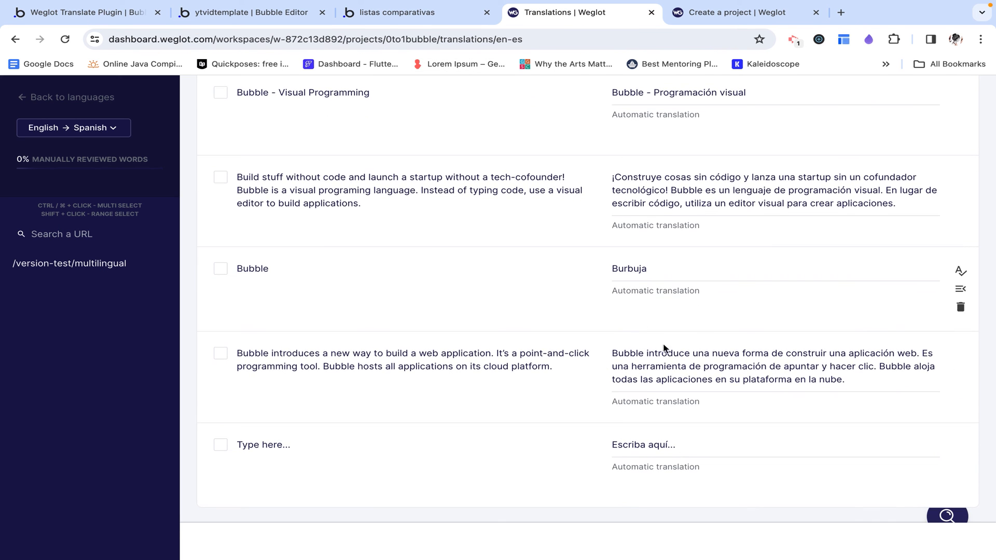
scroll("down", 3)
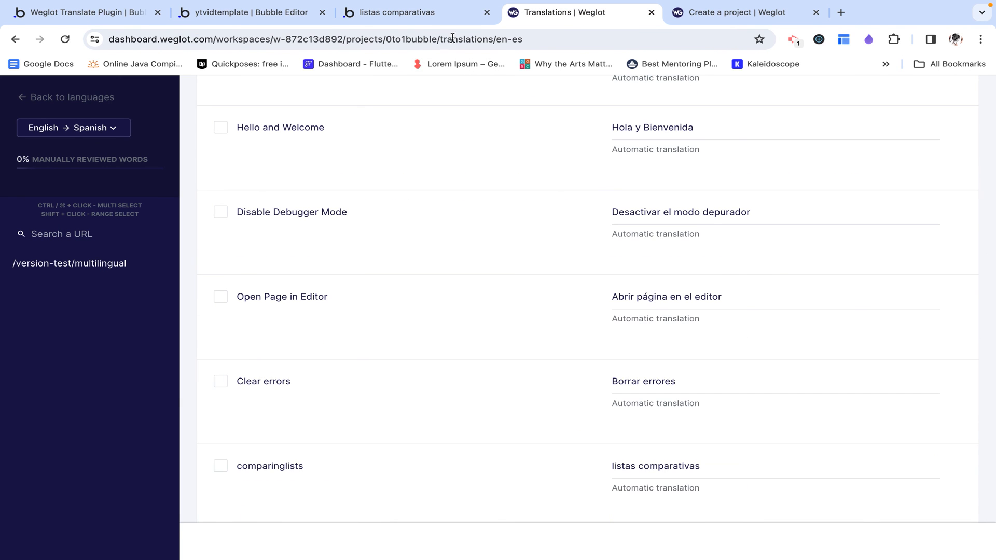
left_click(396, 12)
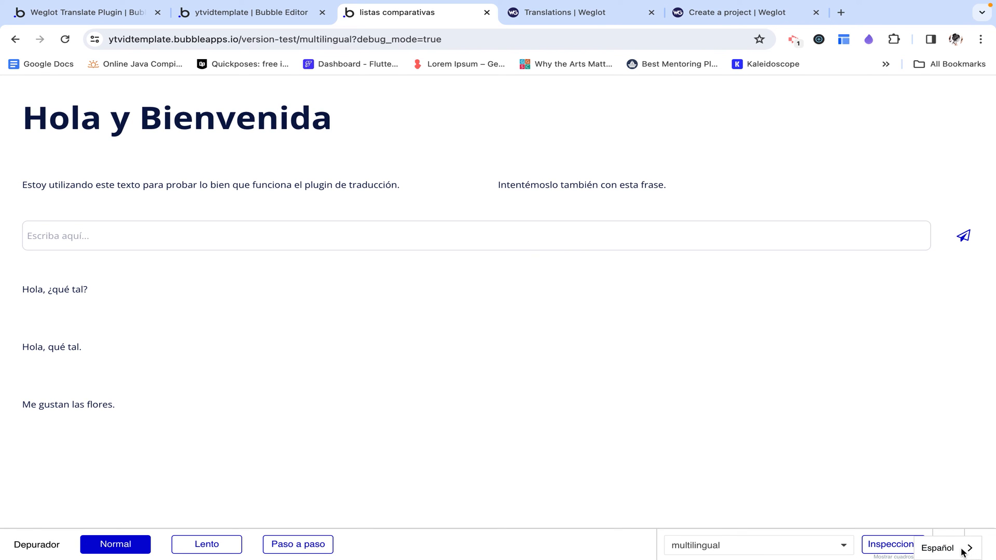
left_click(943, 548)
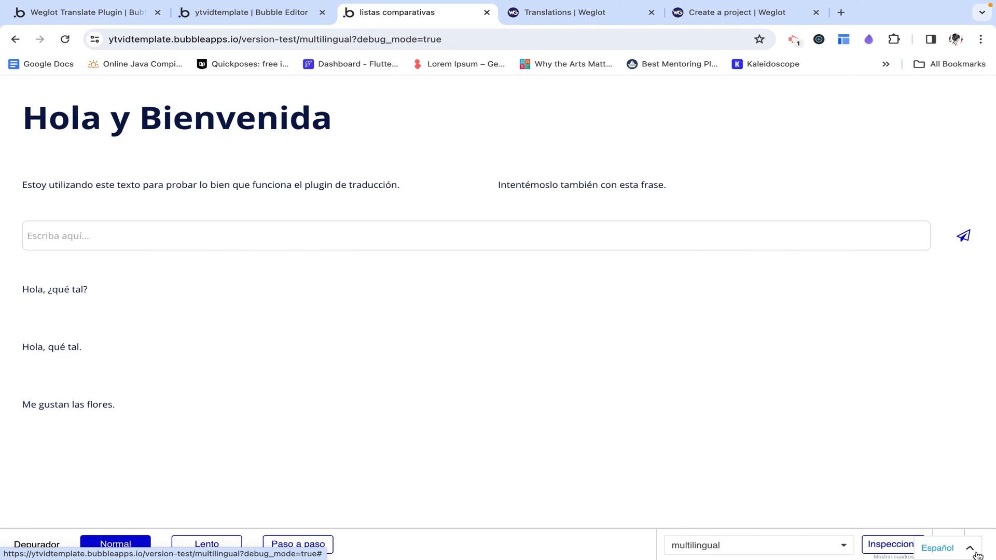
left_click(951, 548)
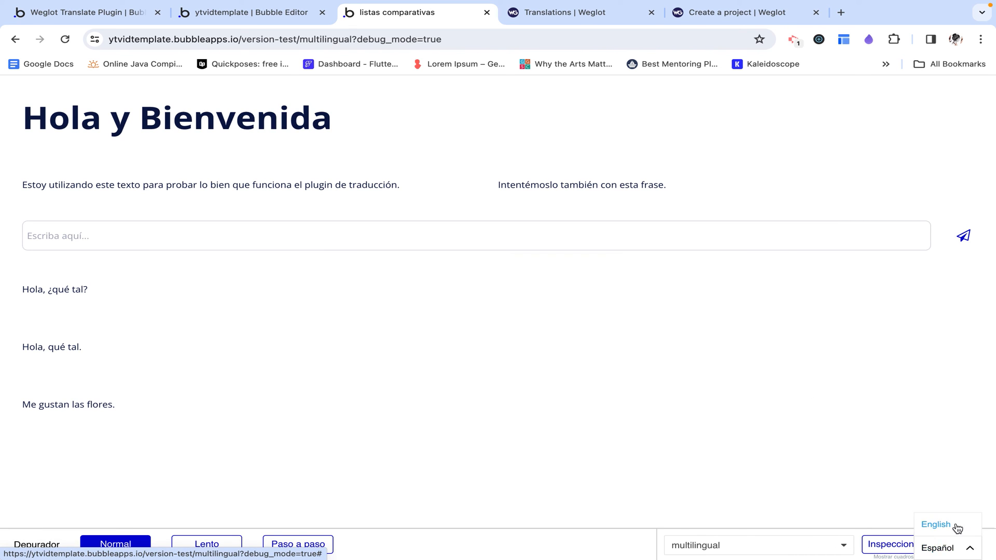
left_click(935, 525)
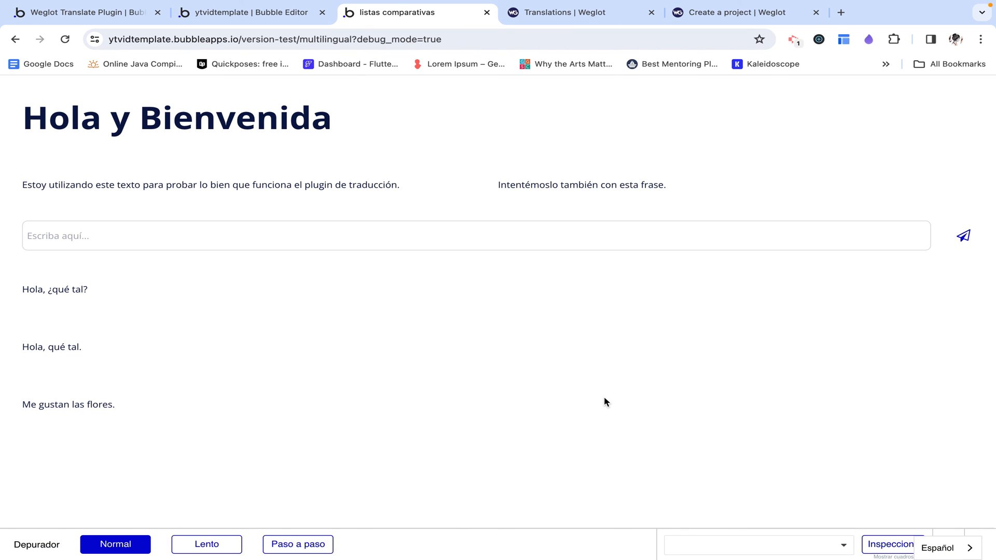
left_click(476, 235)
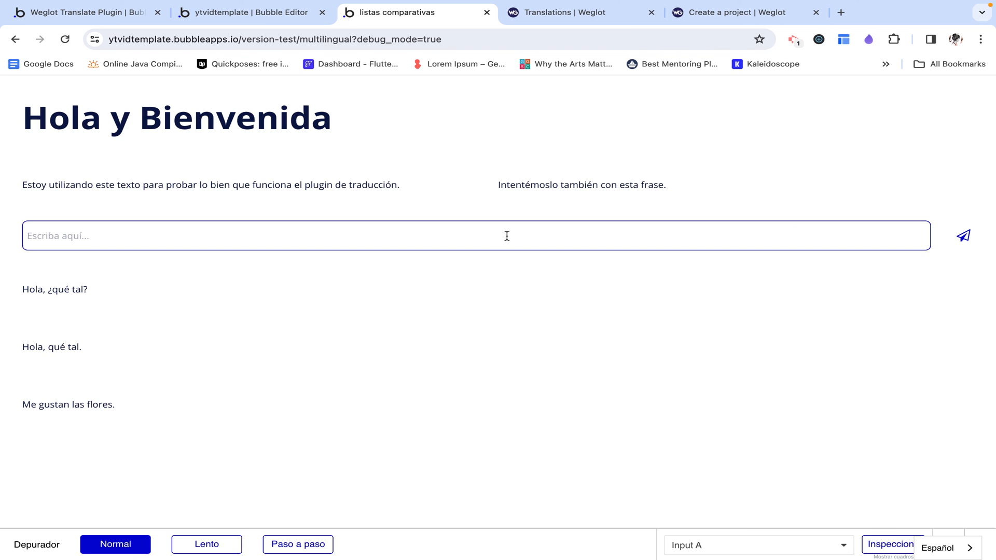
left_click(758, 545)
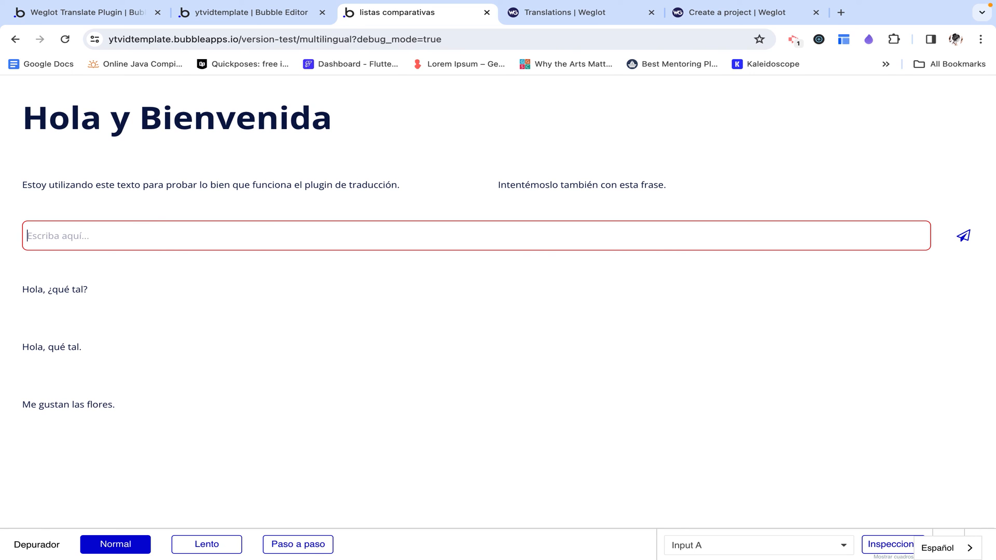
Type 'Tell me more.' into the page input and send it.
type("Ta")
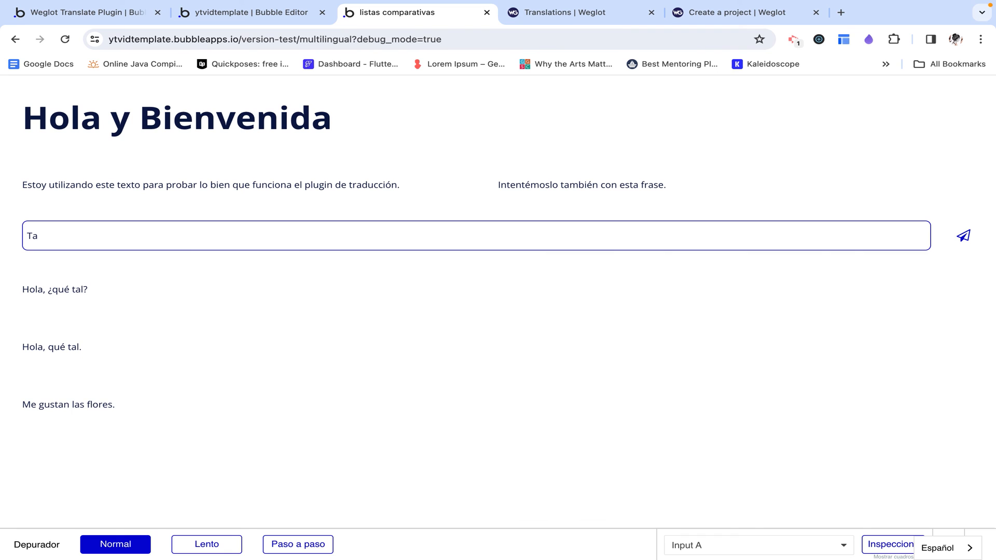
type("ell me more.")
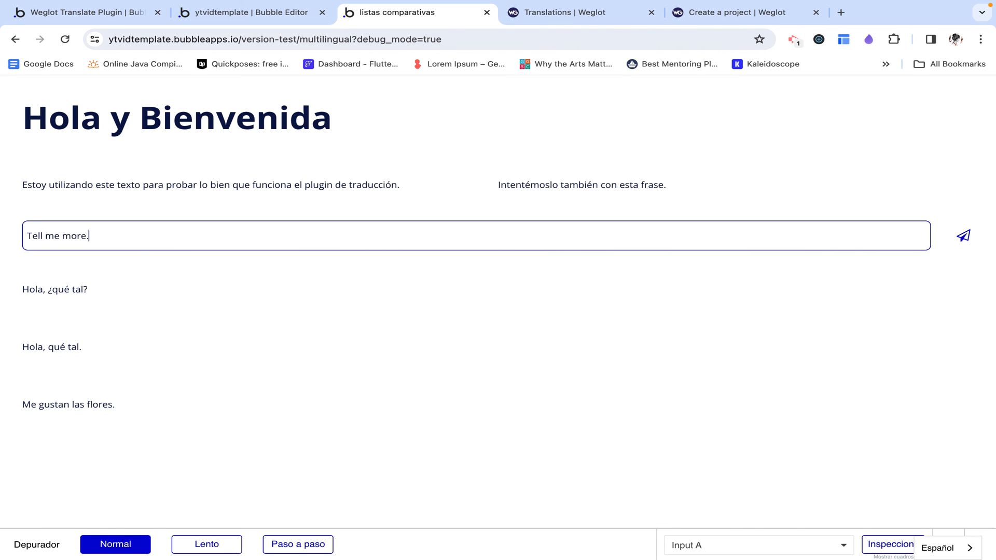
mouse_move(112, 241)
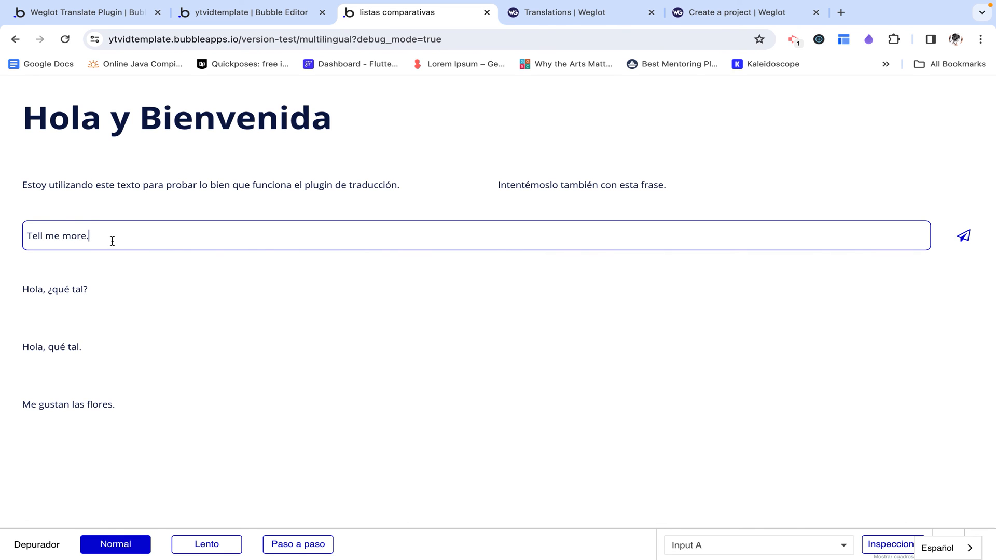
left_click(962, 236)
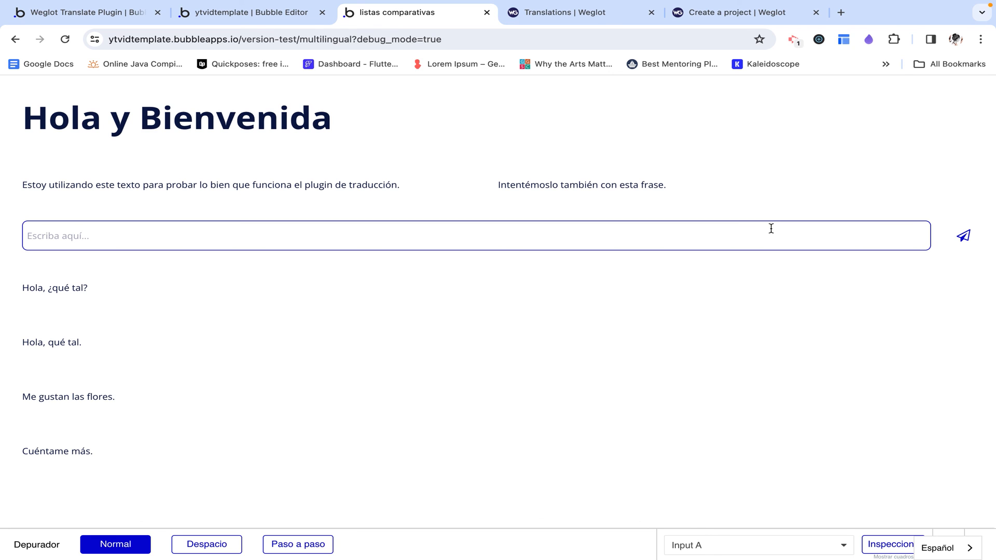
mouse_move(767, 236)
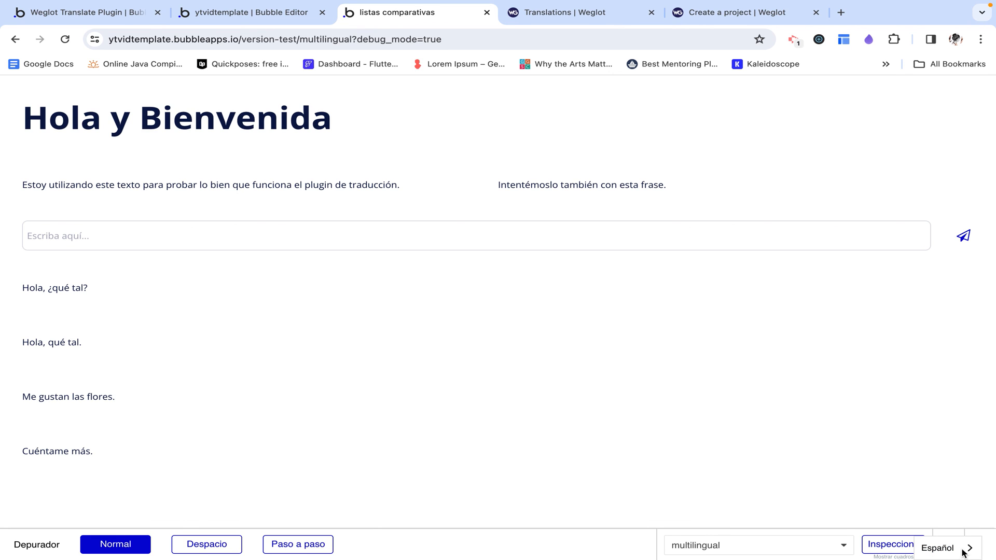
left_click(938, 548)
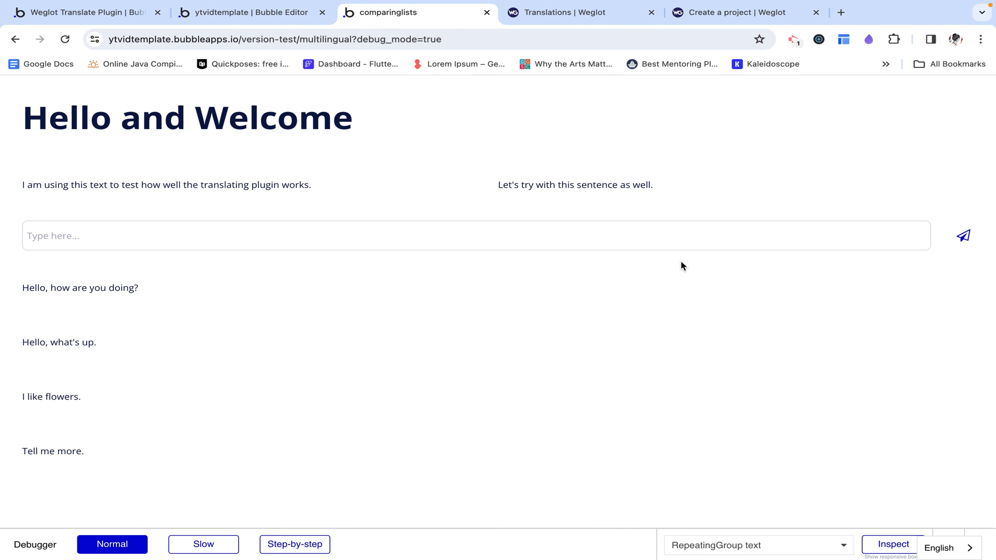
left_click(940, 548)
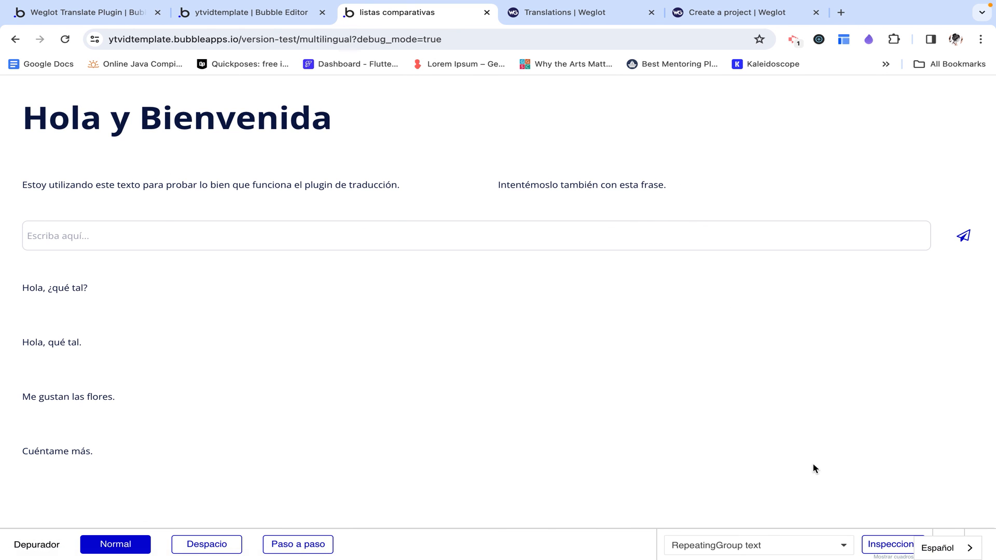